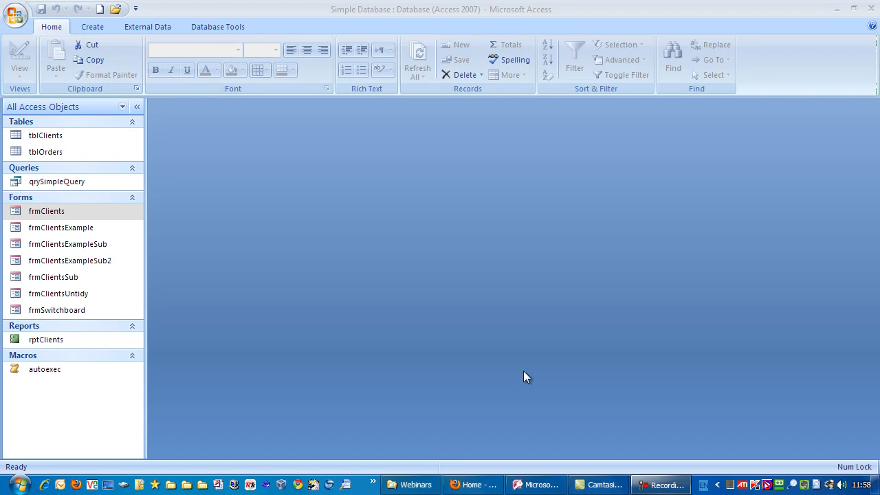
mouse_move(523, 374)
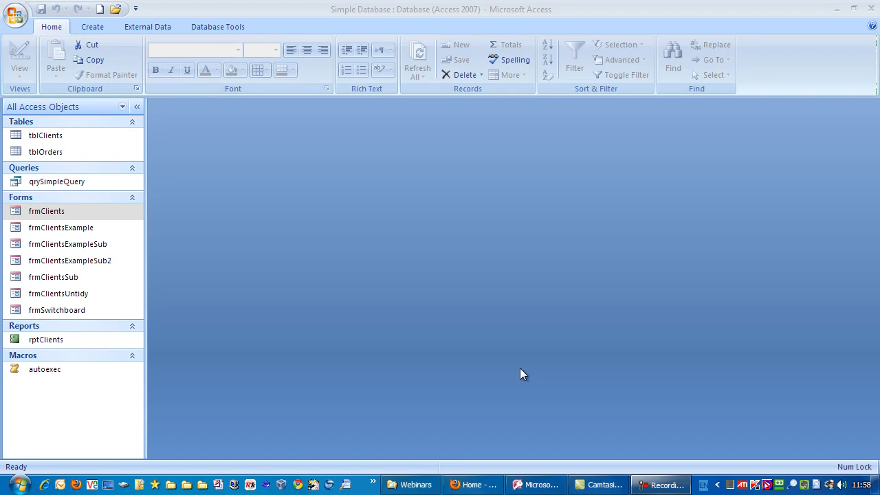
mouse_move(512, 341)
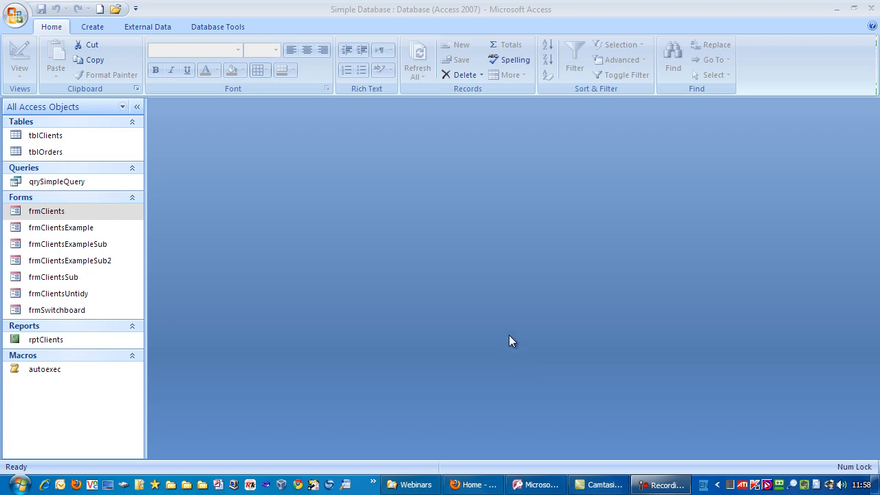
click(52, 277)
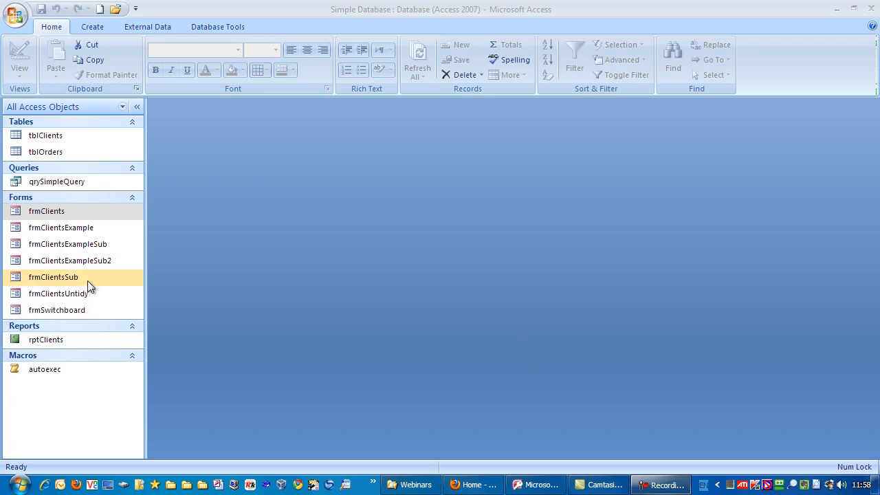
right_click(69, 260)
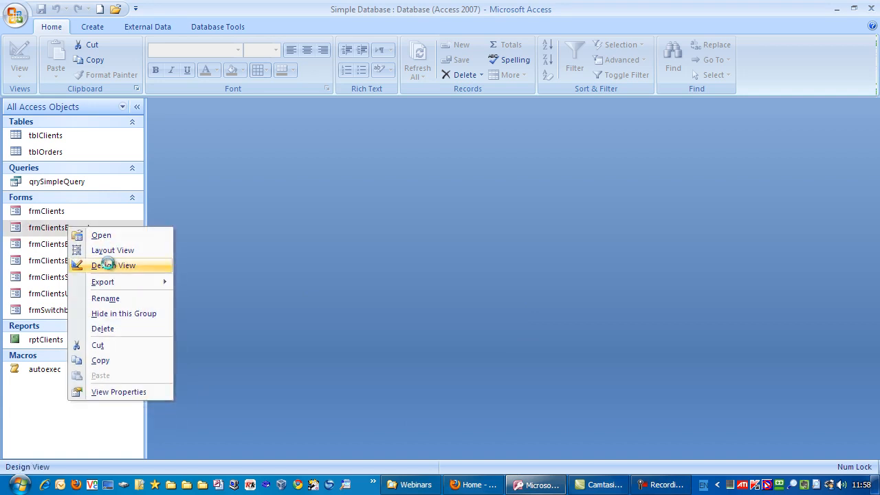
click(113, 266)
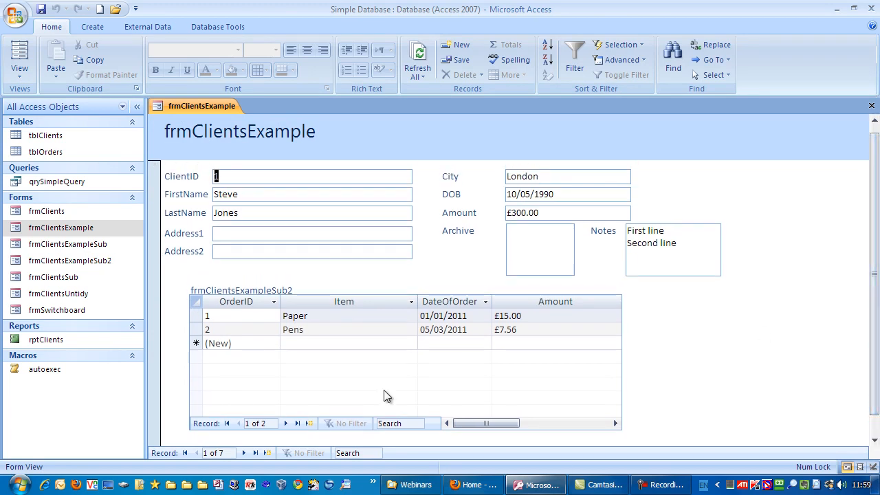
mouse_move(267, 294)
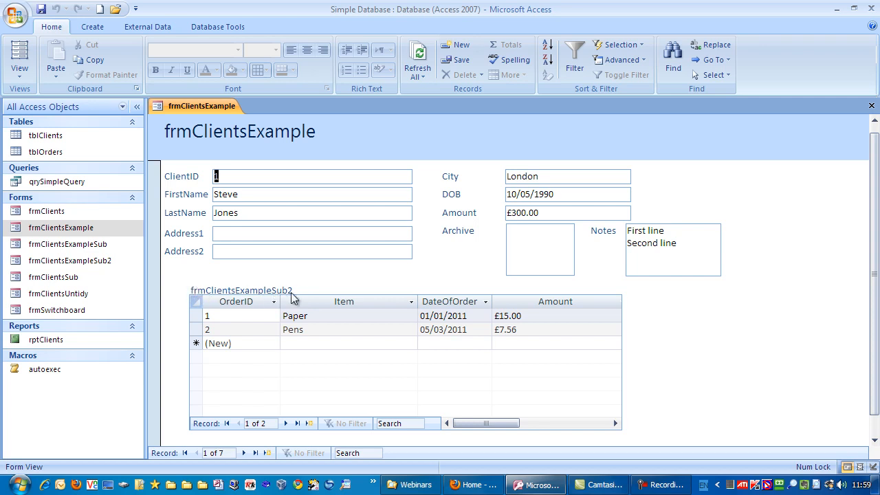
mouse_move(282, 297)
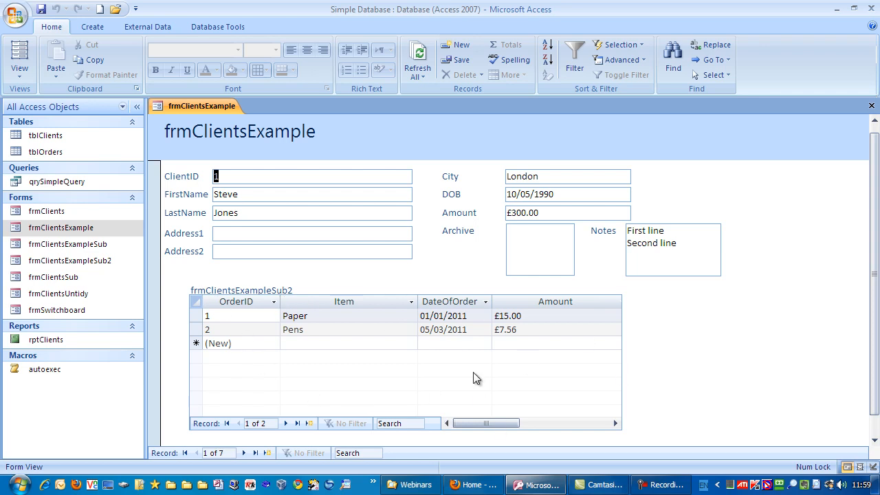
mouse_move(216, 307)
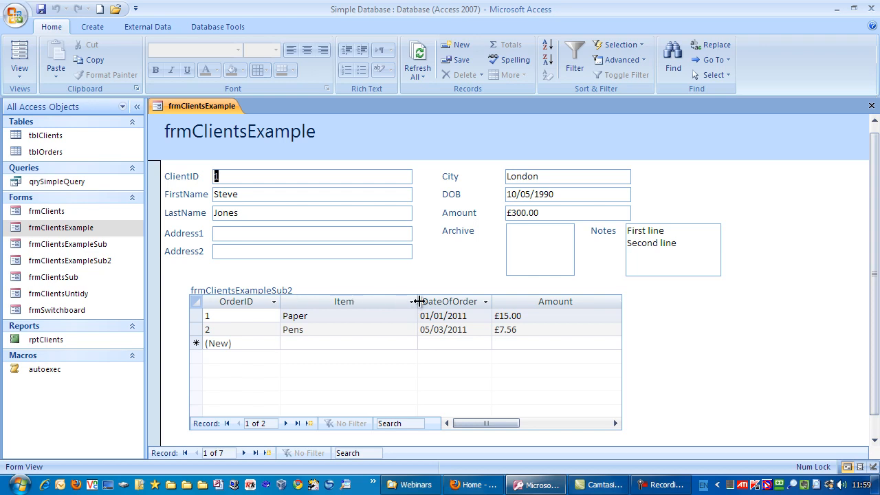
mouse_move(576, 308)
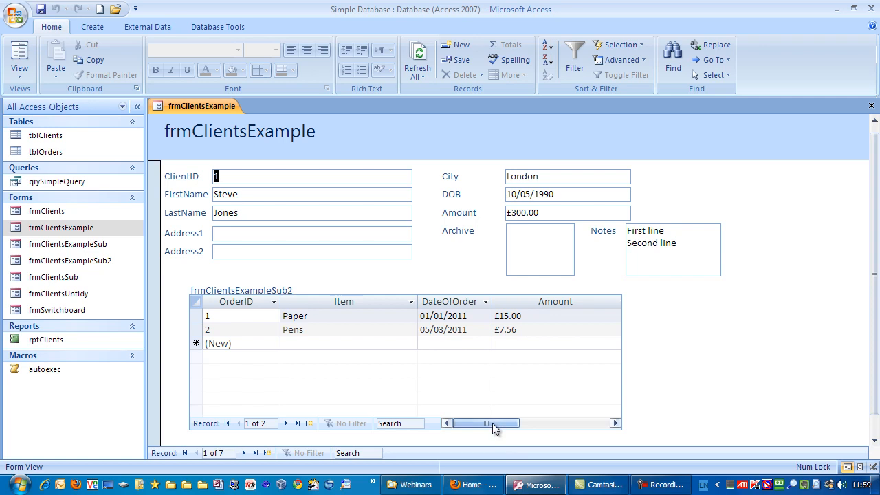
drag(484, 423, 553, 424)
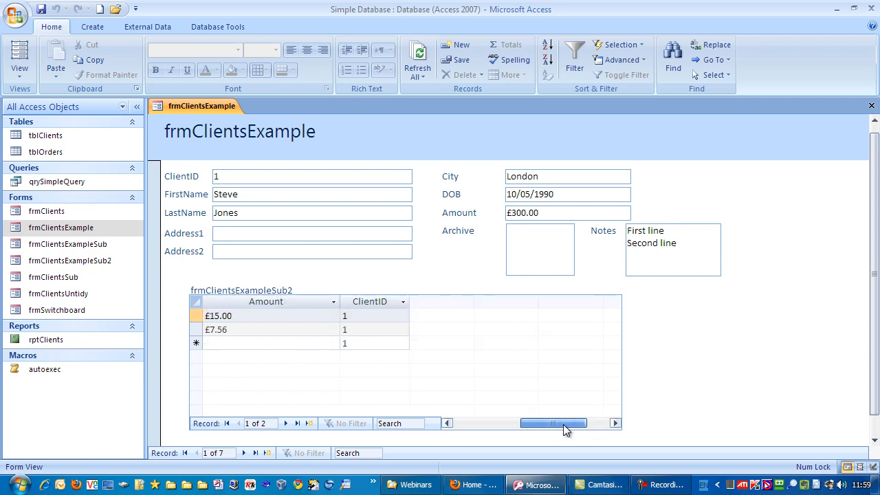
drag(552, 424, 487, 424)
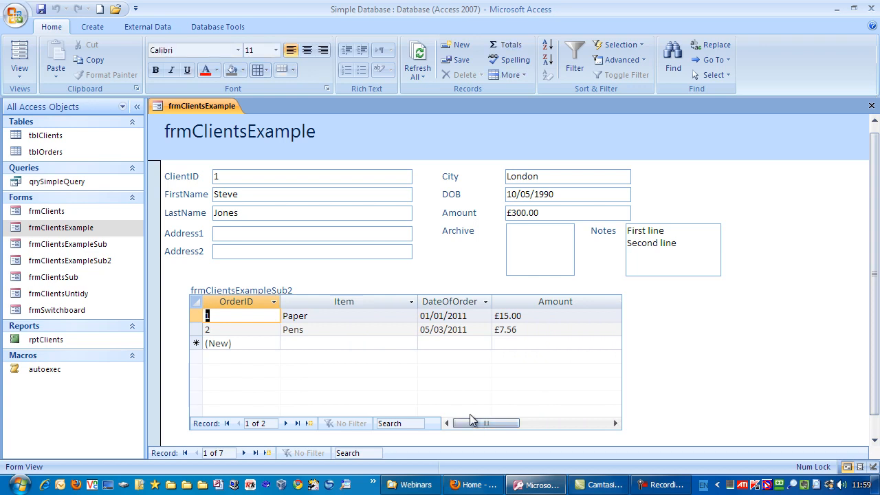
mouse_move(258, 423)
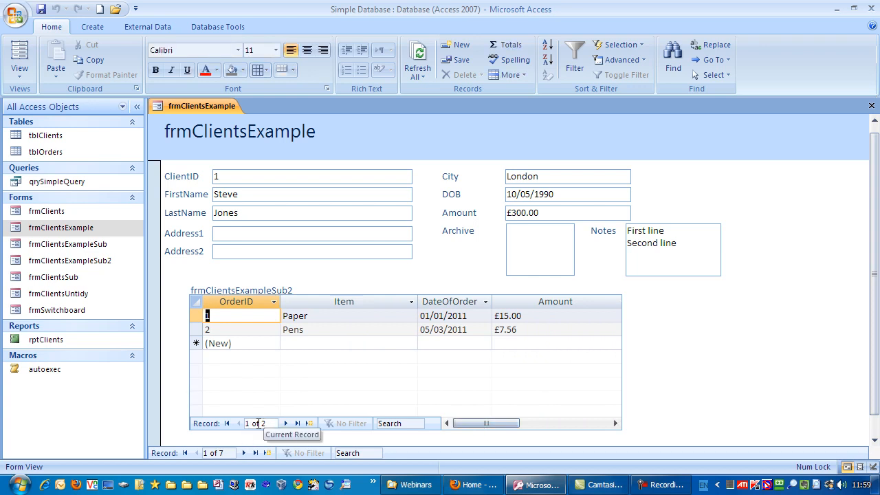
mouse_move(239, 424)
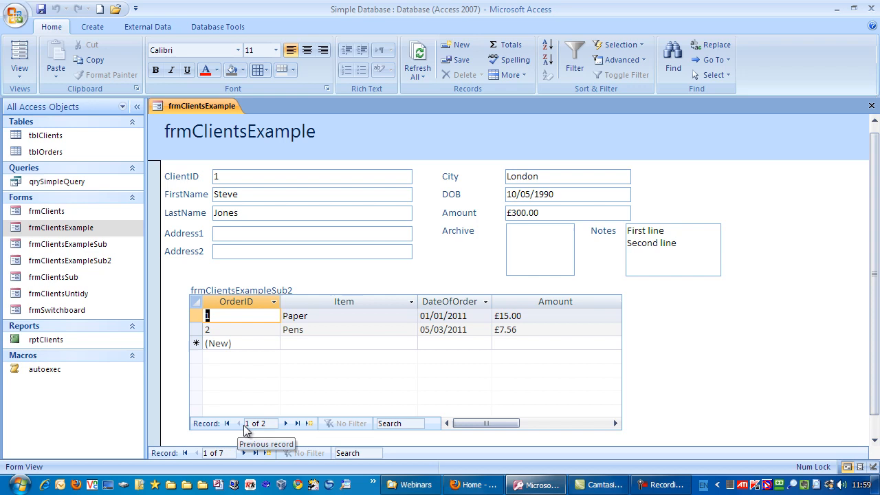
mouse_move(297, 424)
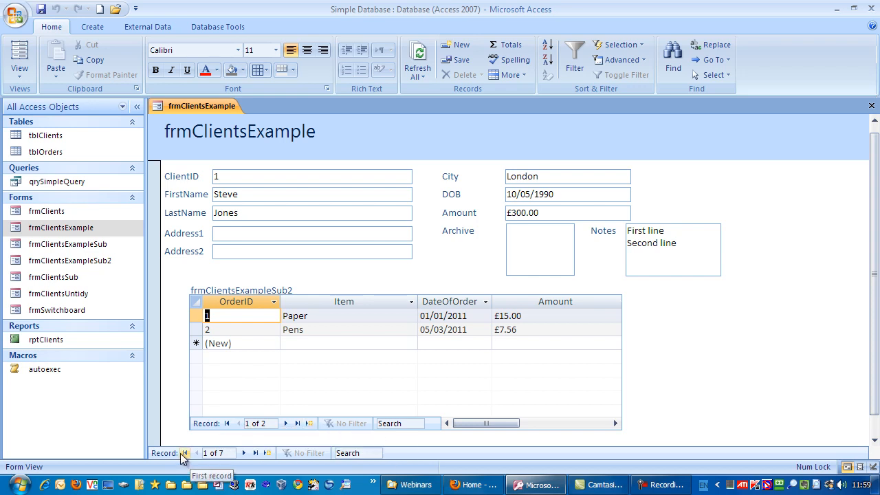
mouse_move(245, 453)
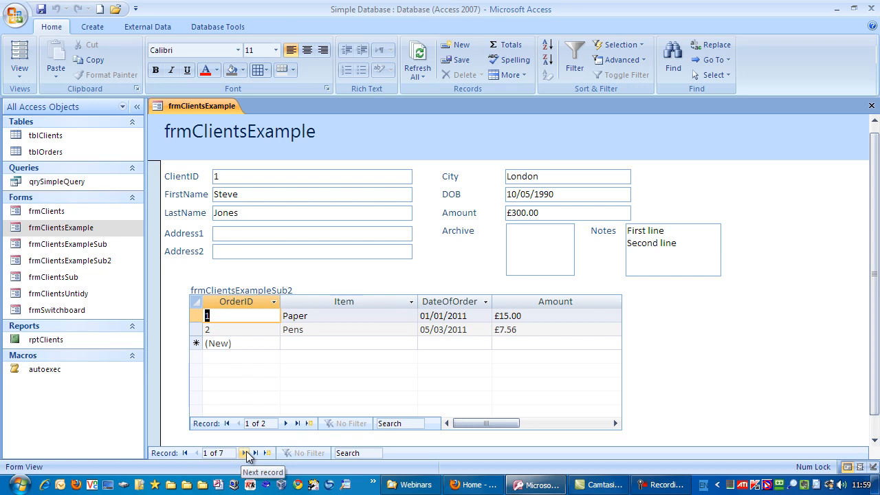
mouse_move(256, 452)
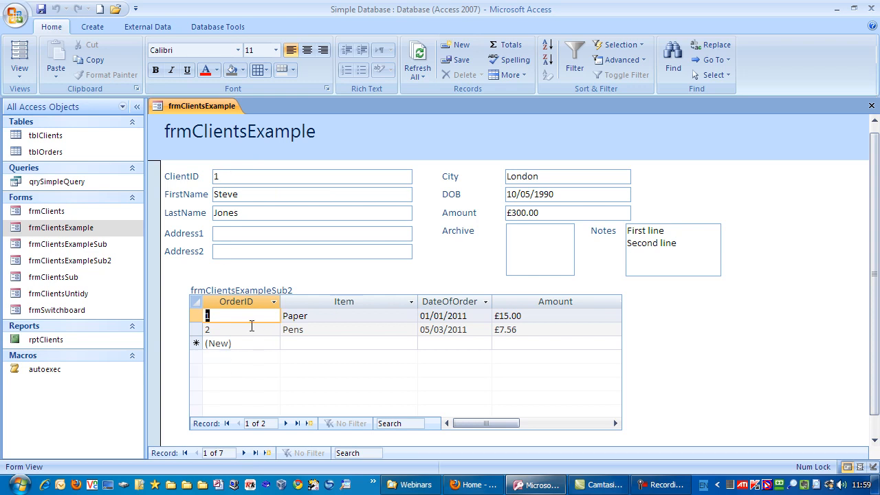
mouse_move(242, 325)
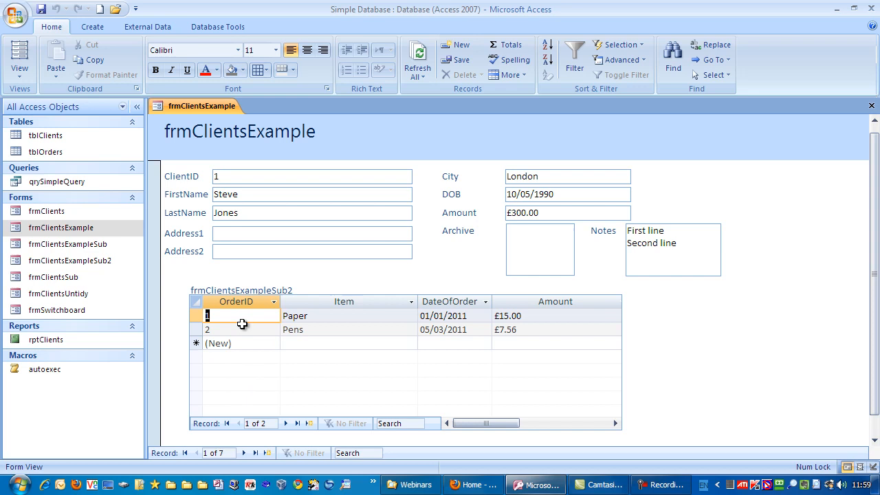
mouse_move(250, 361)
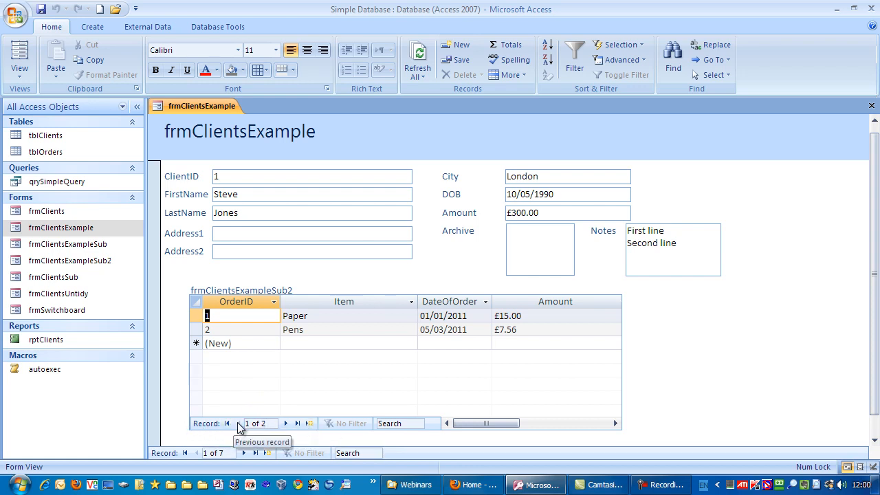
mouse_move(247, 395)
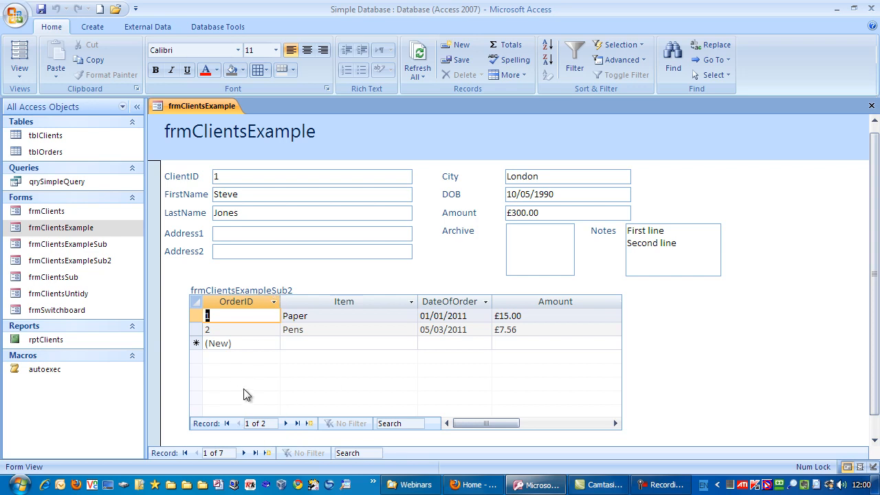
Step: In Design View, change the subform label from frmClientsExampleSub2 to 'Orders'
click(19, 58)
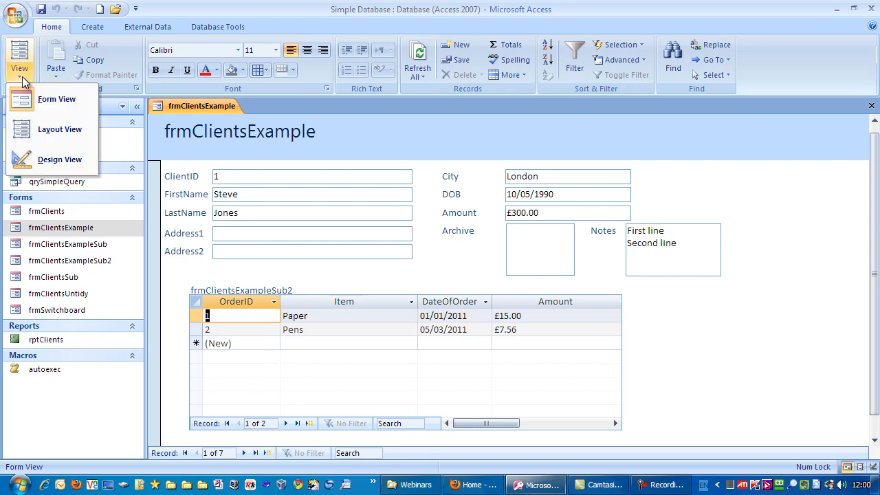
click(61, 160)
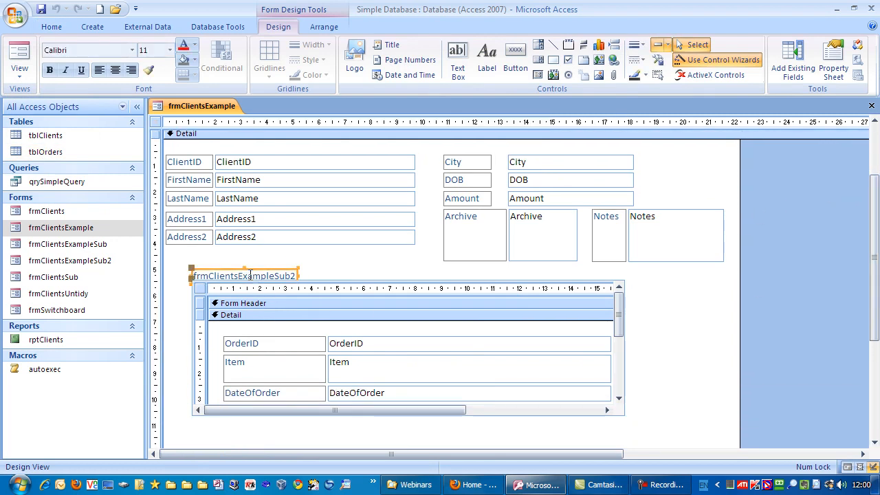
double_click(245, 275)
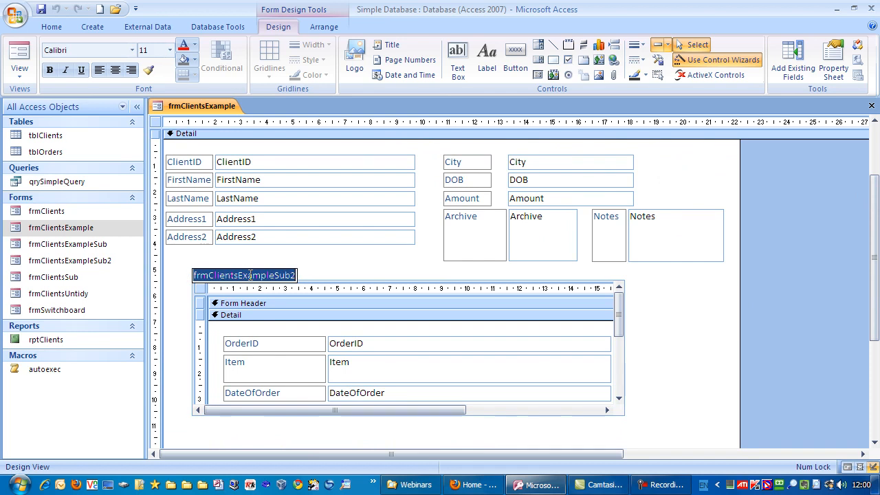
text(Orders)
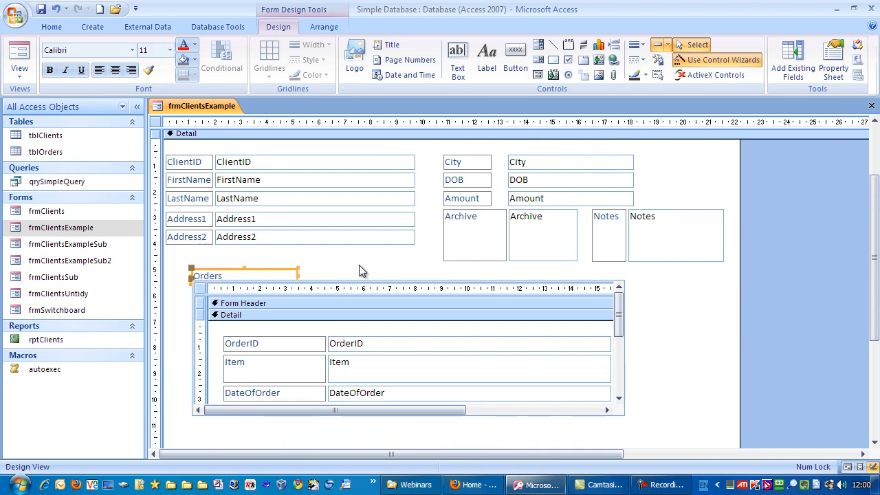
click(19, 55)
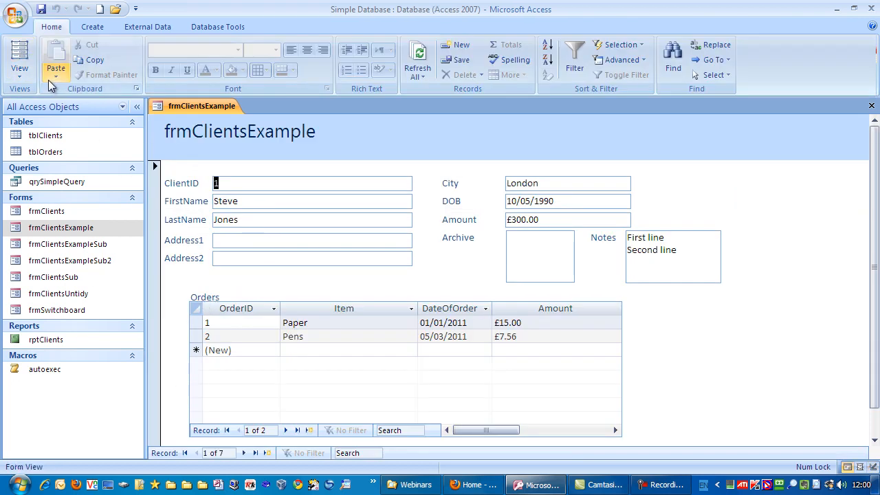
mouse_move(198, 295)
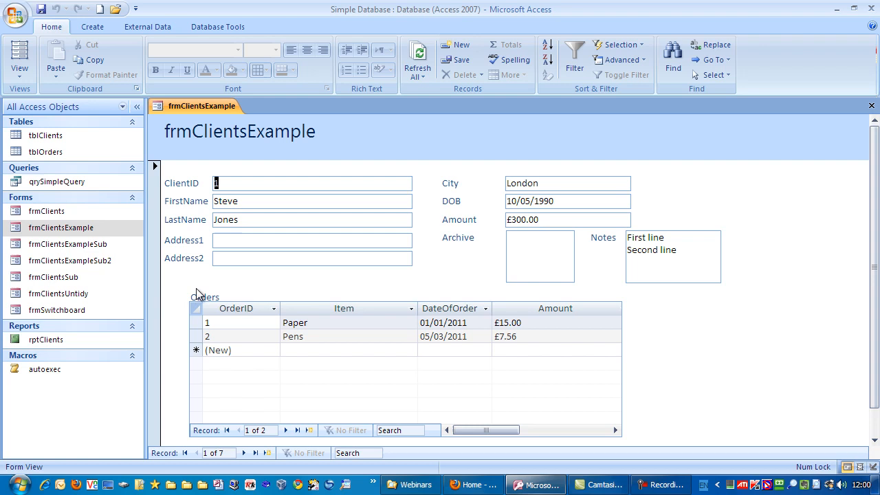
Step: Select the Orders subform control and return the form to Form View
click(19, 58)
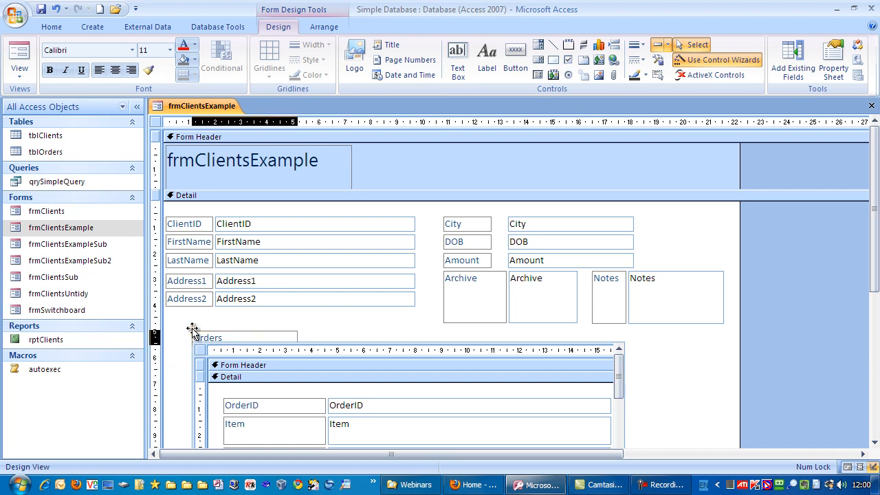
click(207, 331)
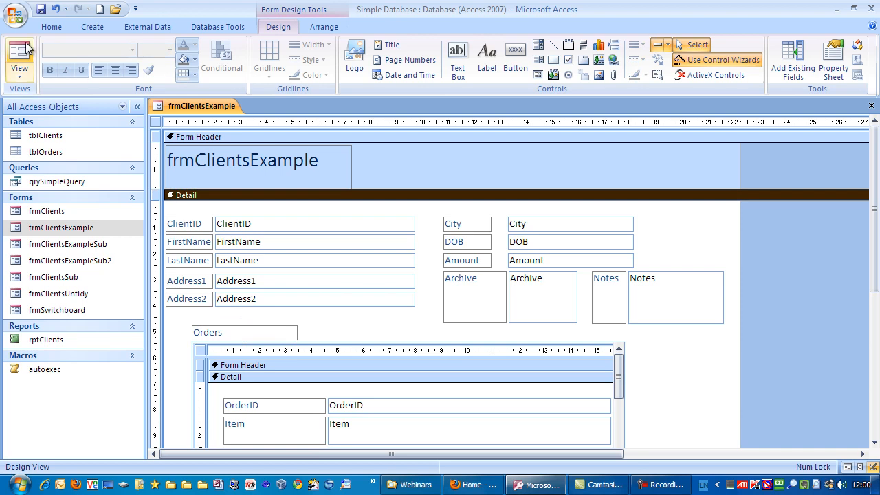
click(19, 58)
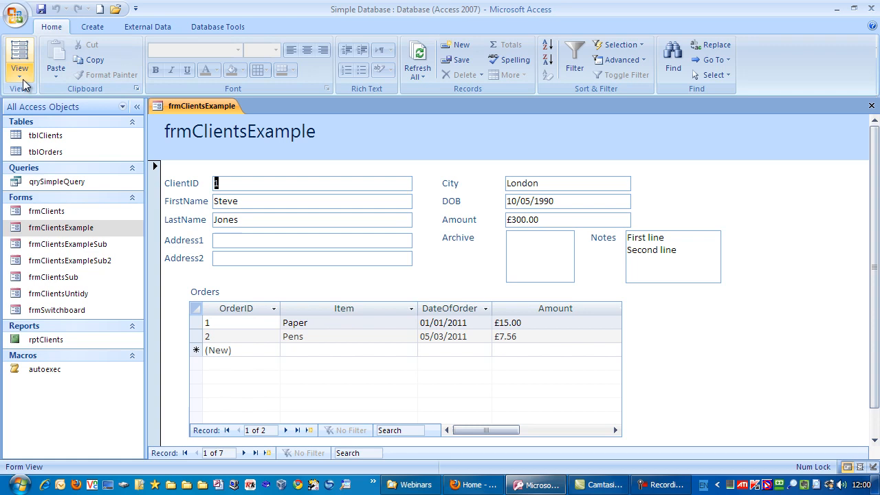
Step: Inspect the subform in Design View and return to Form View with ClientID showing 1
click(19, 58)
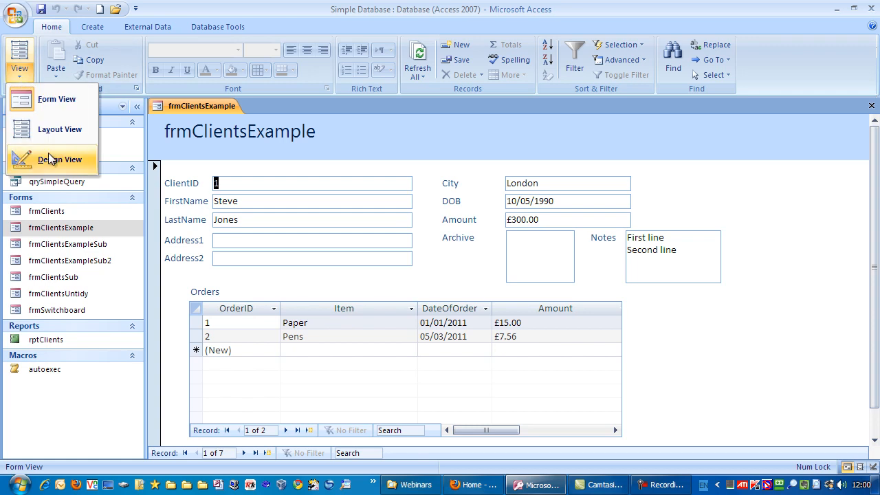
click(60, 159)
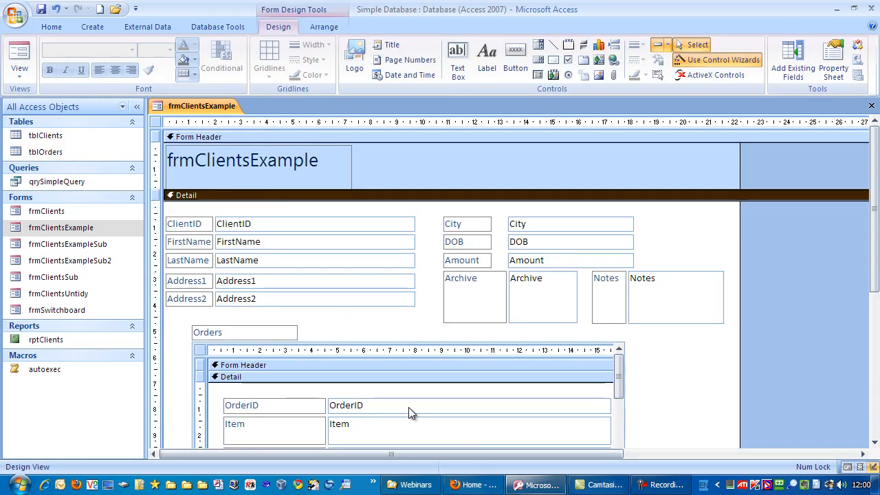
scroll(down, 3)
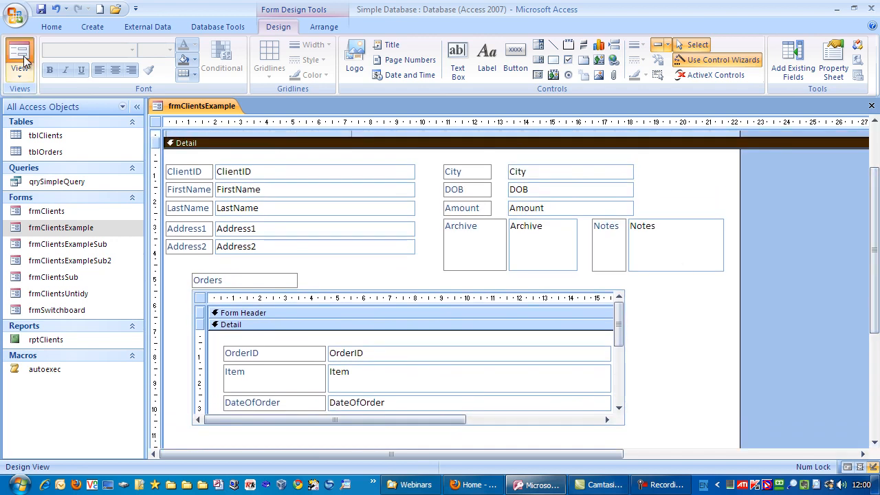
click(19, 57)
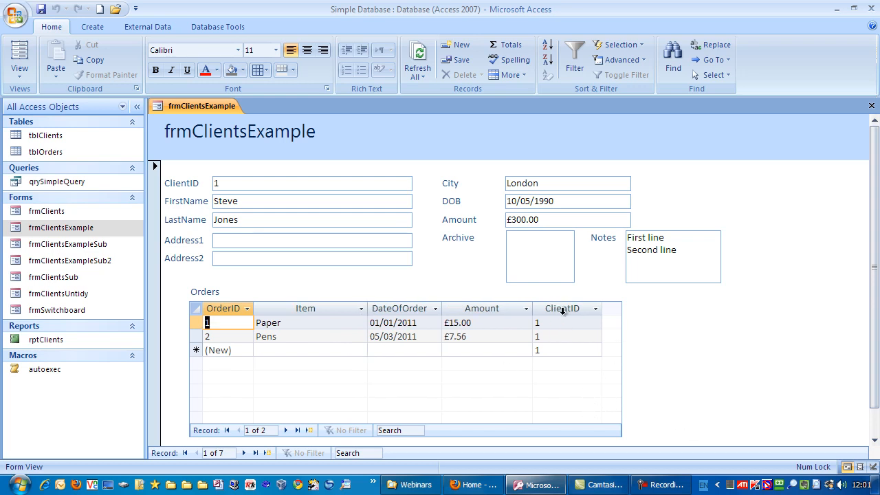
mouse_move(605, 335)
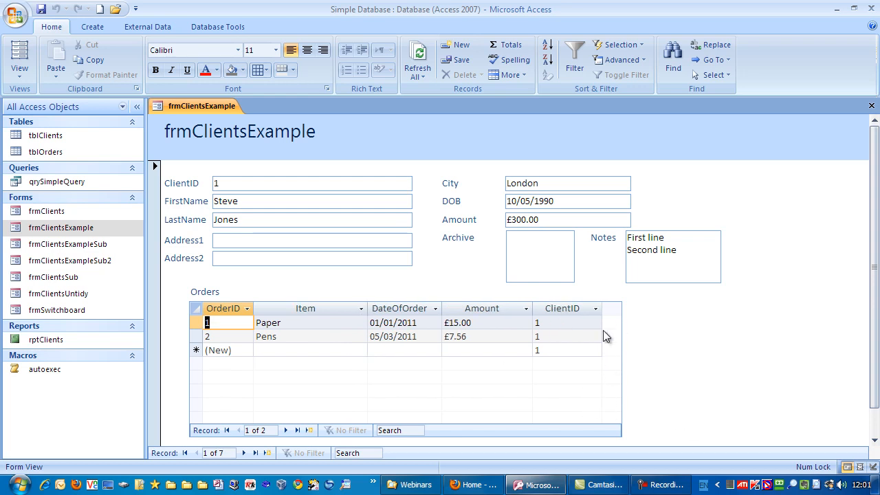
mouse_move(530, 308)
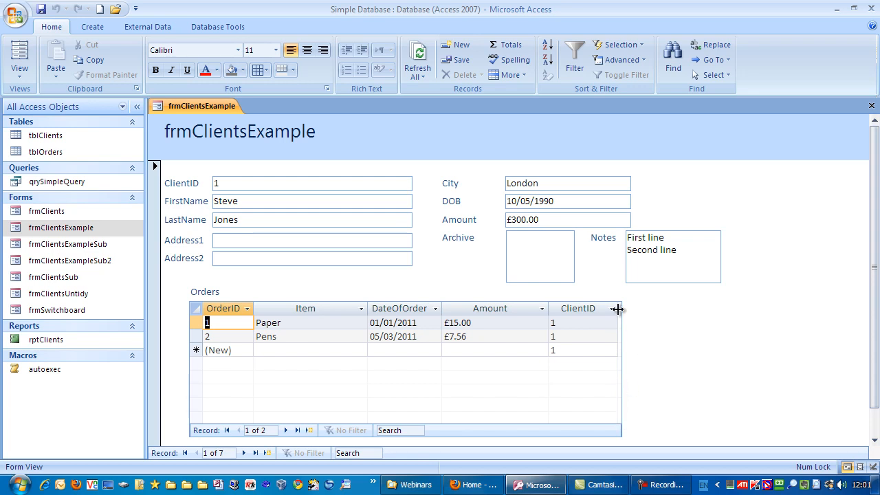
mouse_move(622, 313)
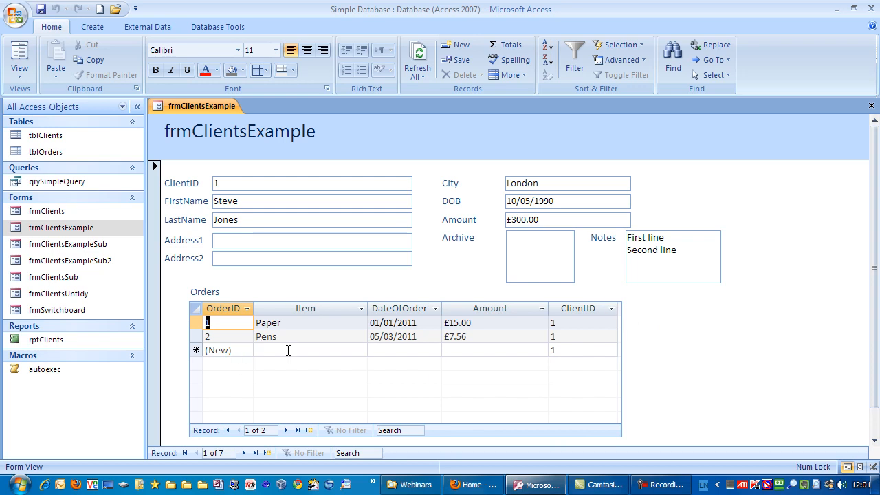
text(dfg)
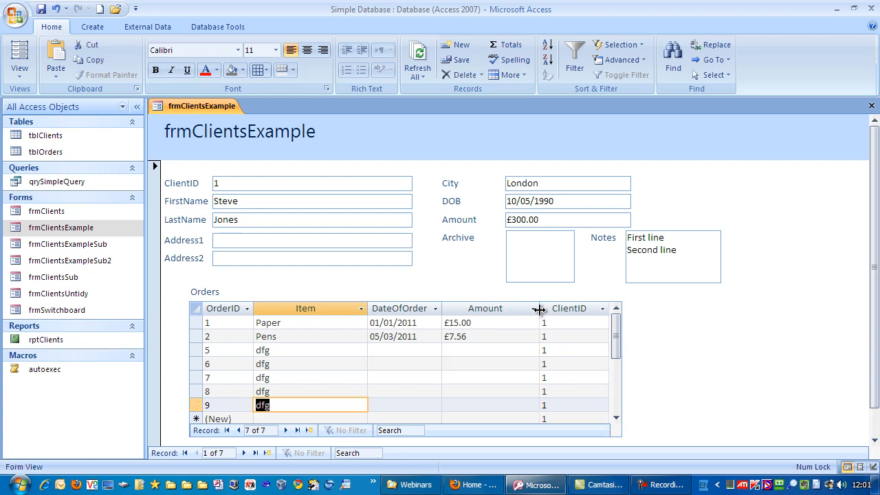
mouse_move(576, 438)
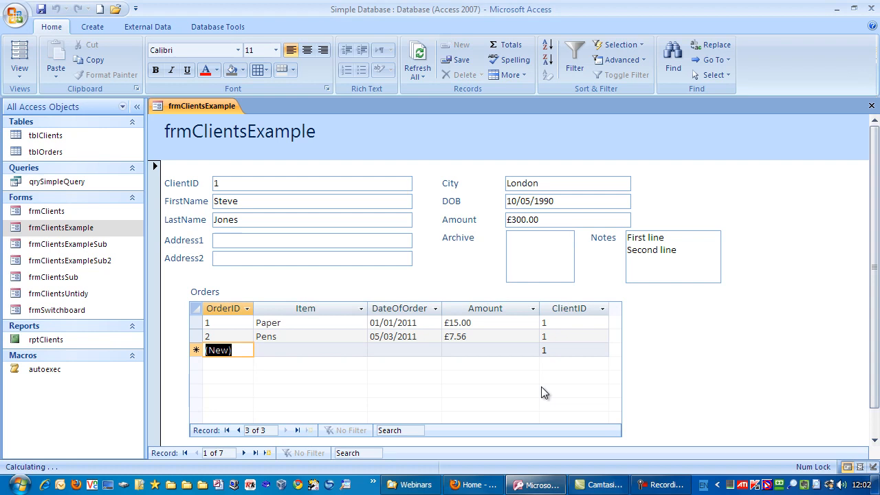
mouse_move(613, 401)
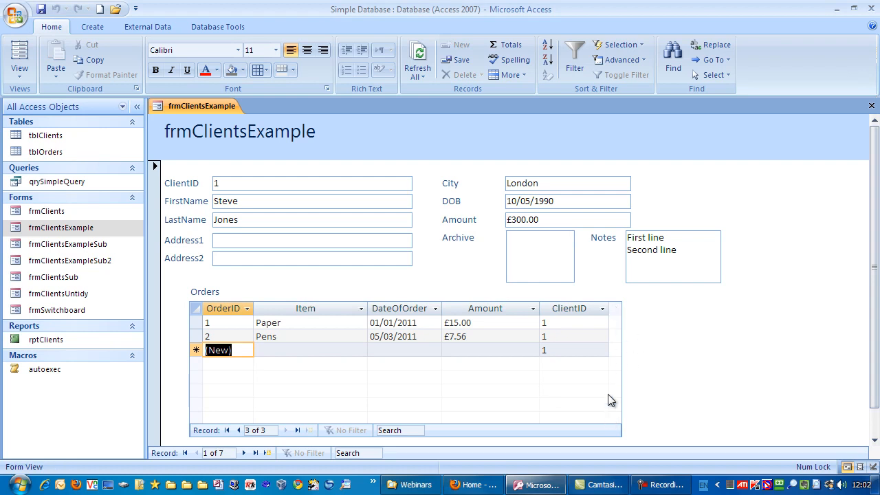
mouse_move(610, 313)
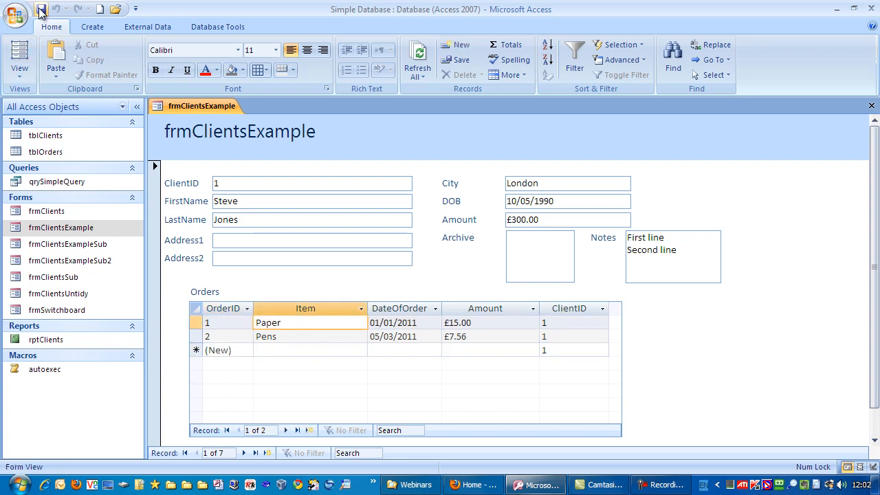
mouse_move(622, 319)
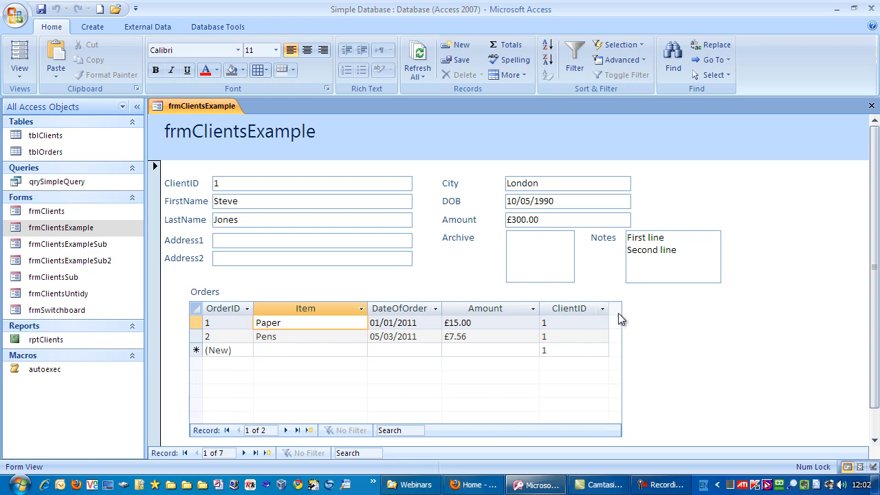
mouse_move(226, 435)
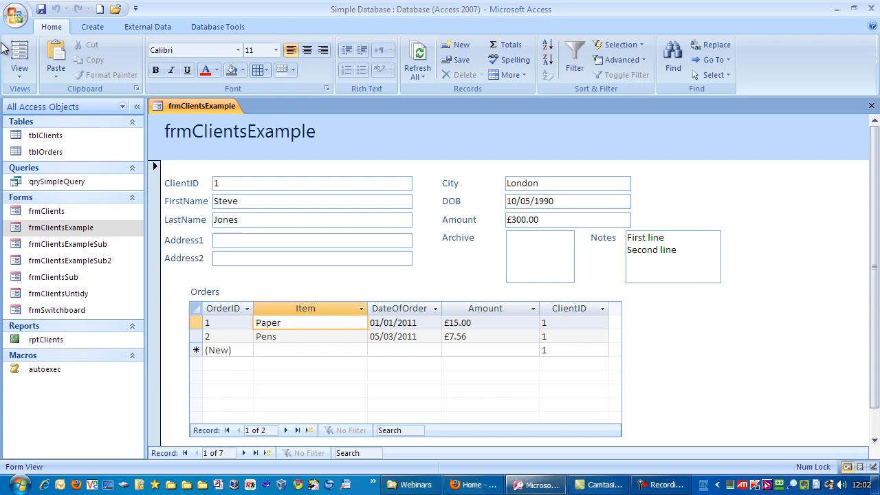
Step: Switch frmClientsExample to Design View via the View menu
click(19, 57)
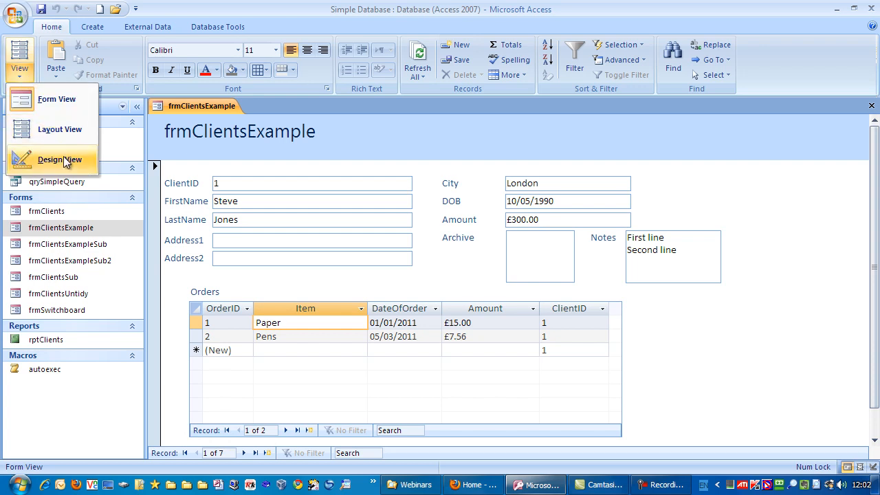
click(61, 159)
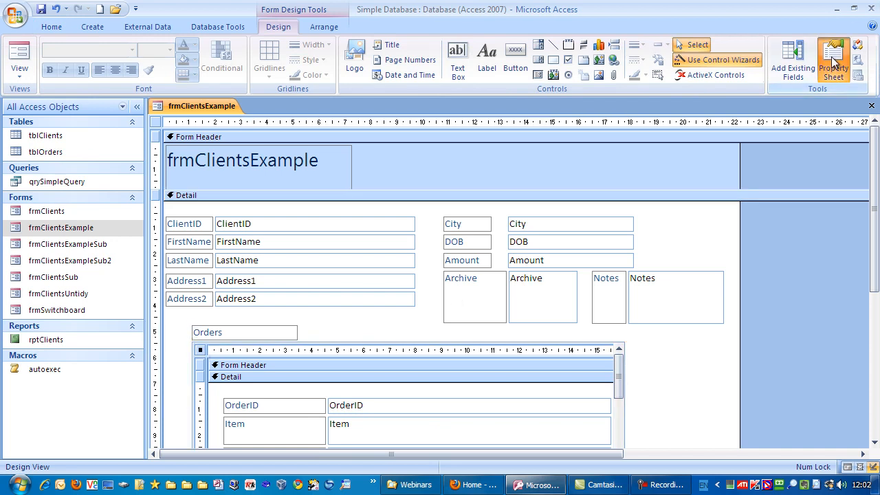
Step: Set the subform's Navigation Buttons property to No and return to Form View
click(834, 58)
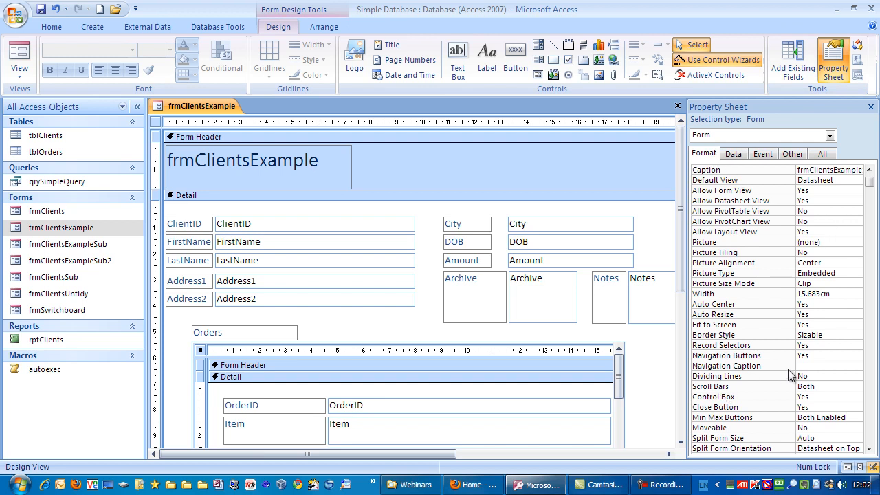
mouse_move(726, 363)
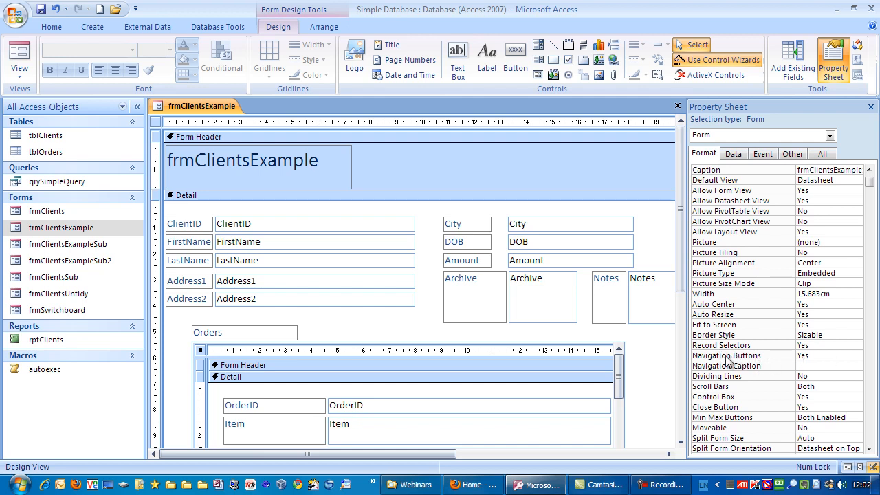
click(825, 355)
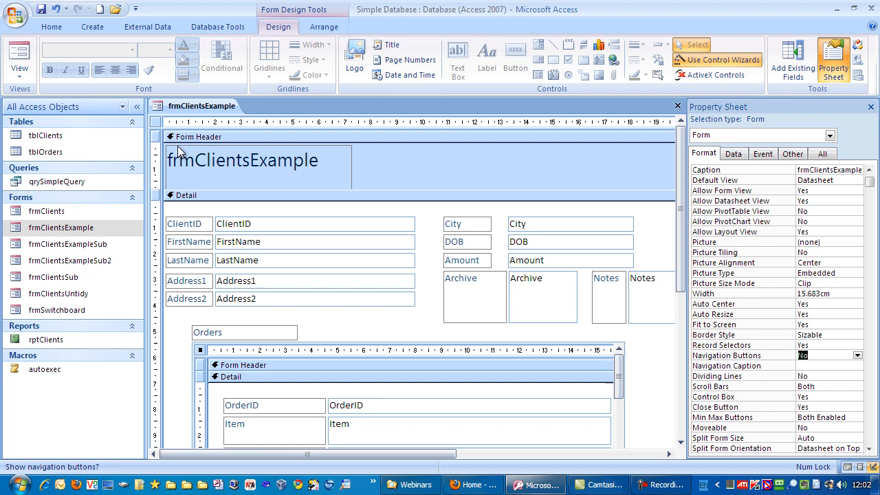
click(19, 58)
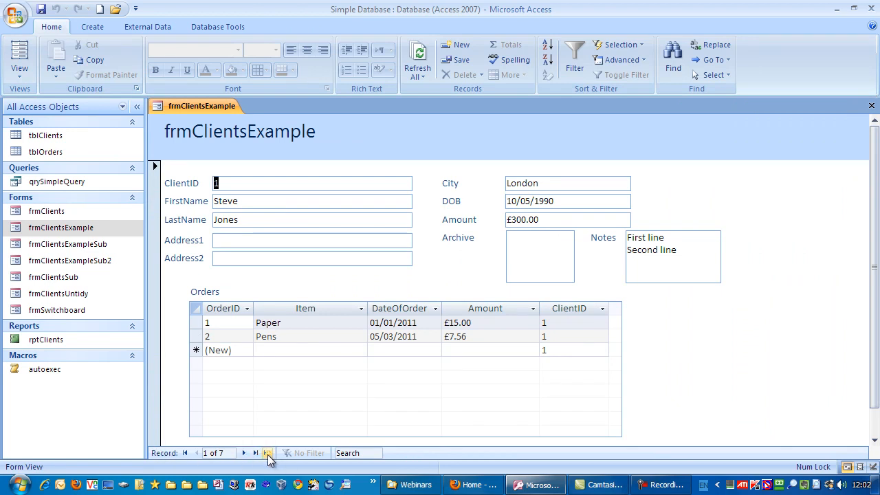
mouse_move(245, 453)
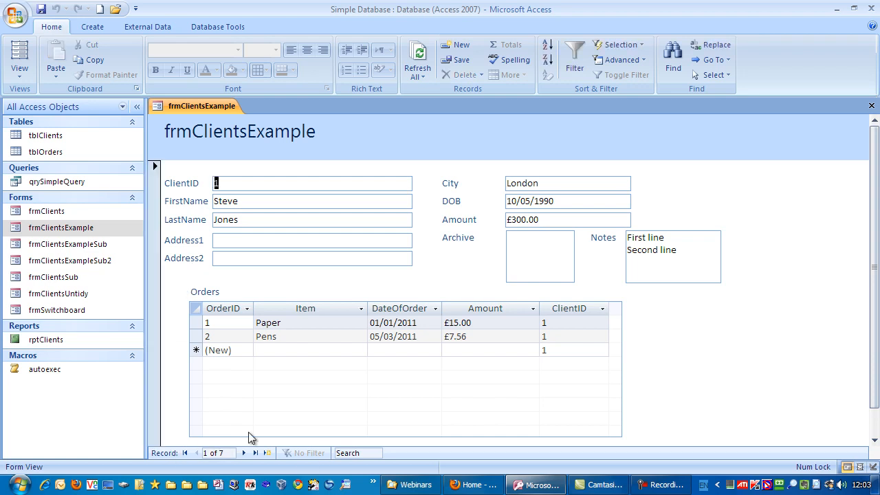
mouse_move(228, 446)
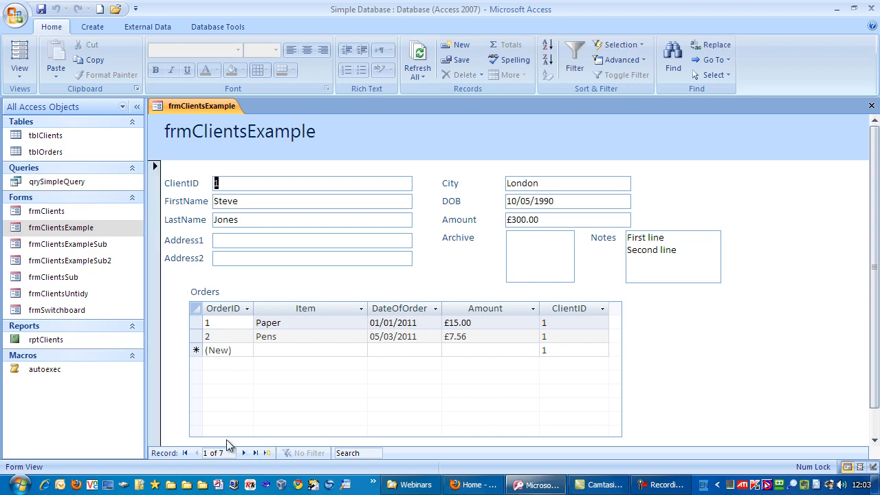
mouse_move(212, 433)
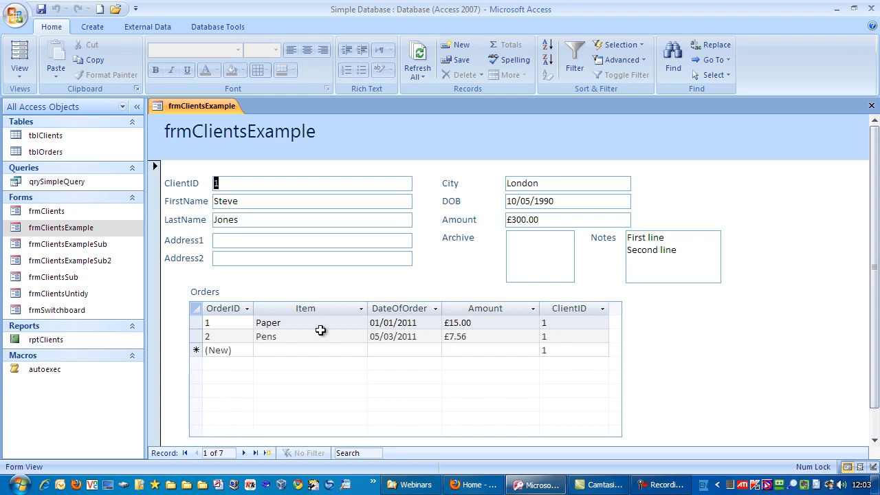
Step: Start a new order row 10 by entering the Item cell of the (New) row
click(309, 336)
text(fg)
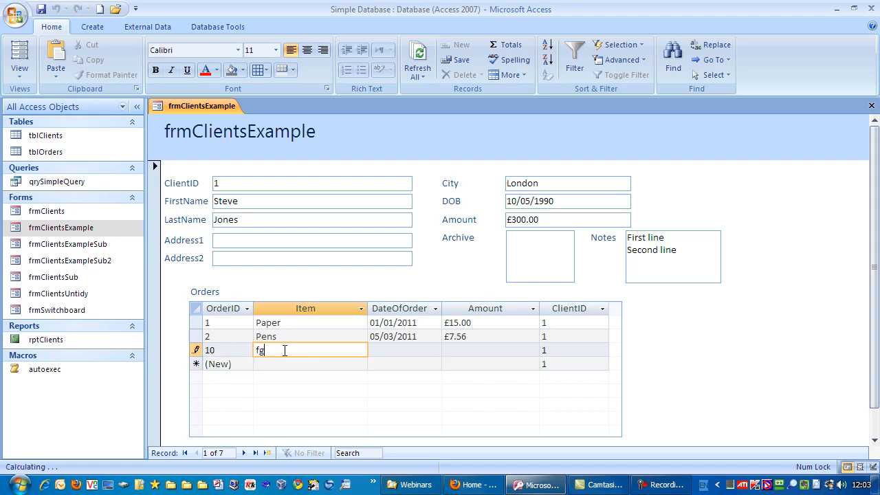
Step: Enter 'dfg' as the new order's item and scroll down the Orders datasheet
text(dfg)
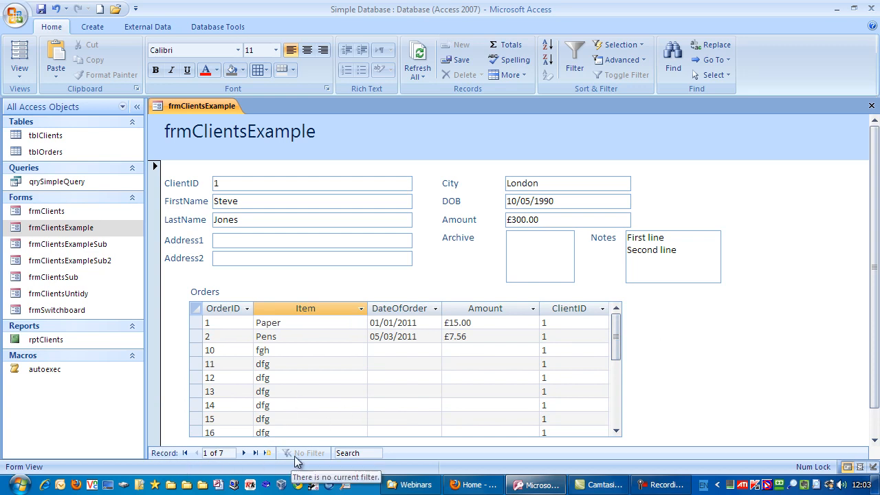
mouse_move(622, 350)
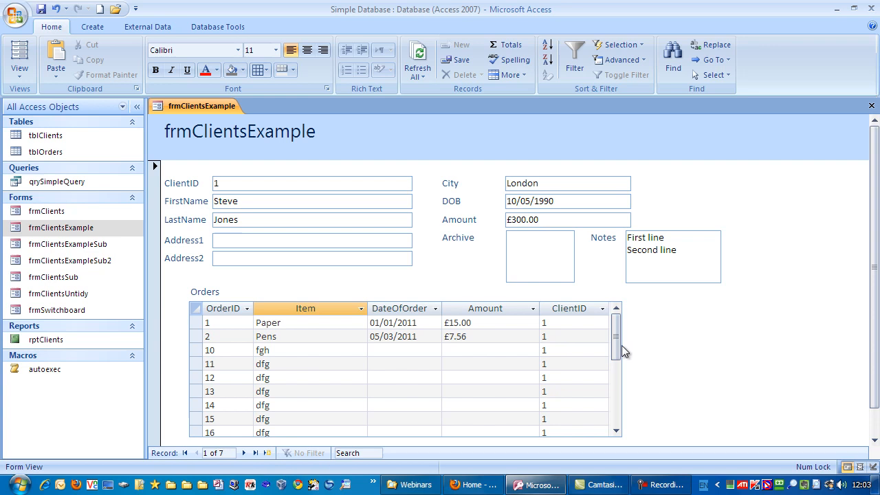
scroll(down, 3)
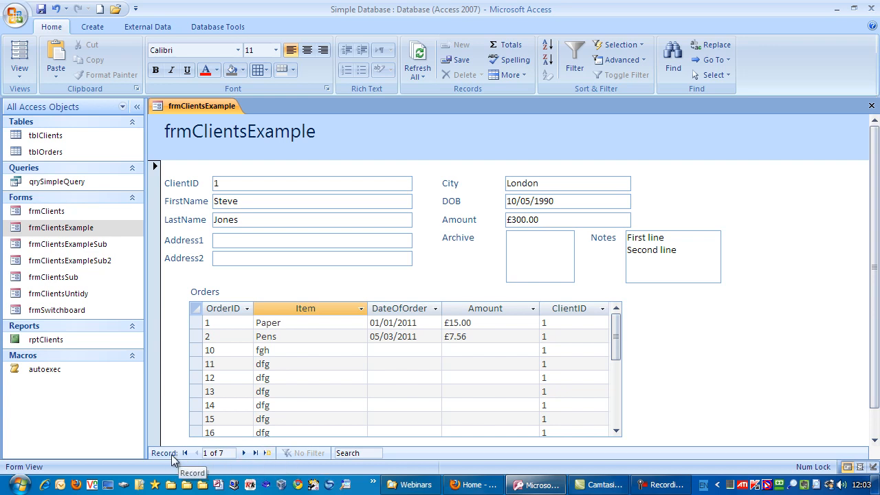
mouse_move(231, 432)
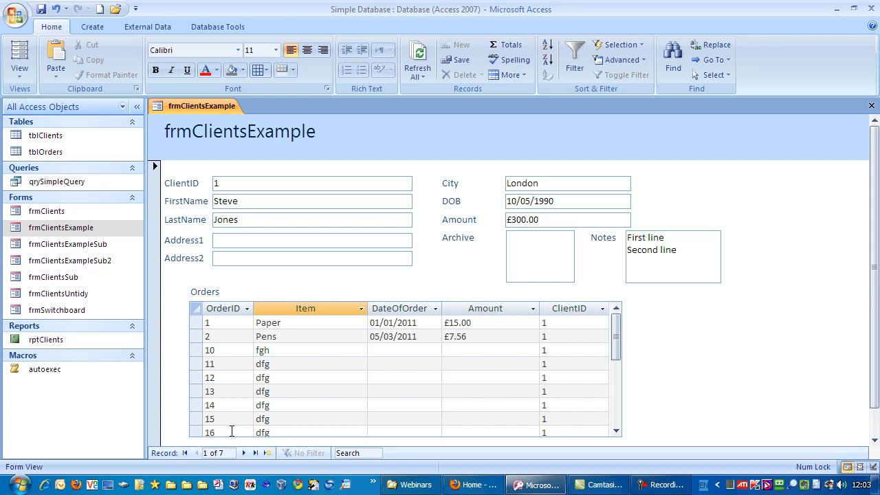
mouse_move(228, 413)
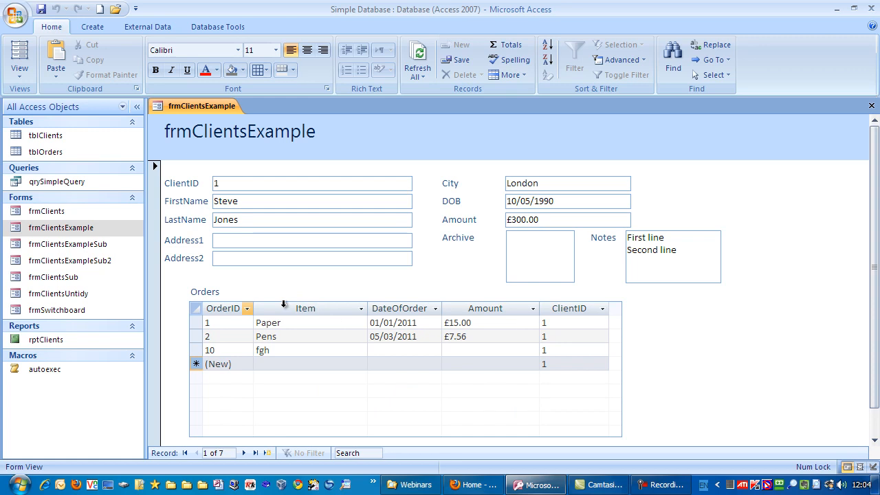
mouse_move(492, 383)
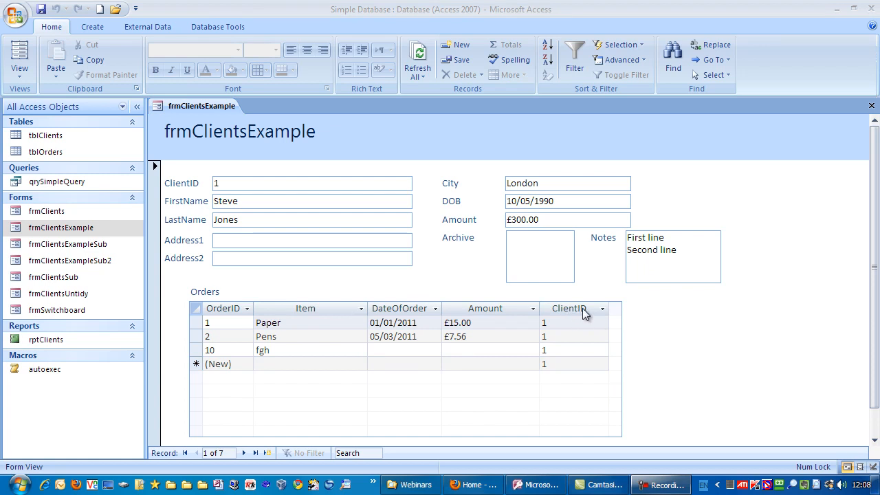
mouse_move(566, 336)
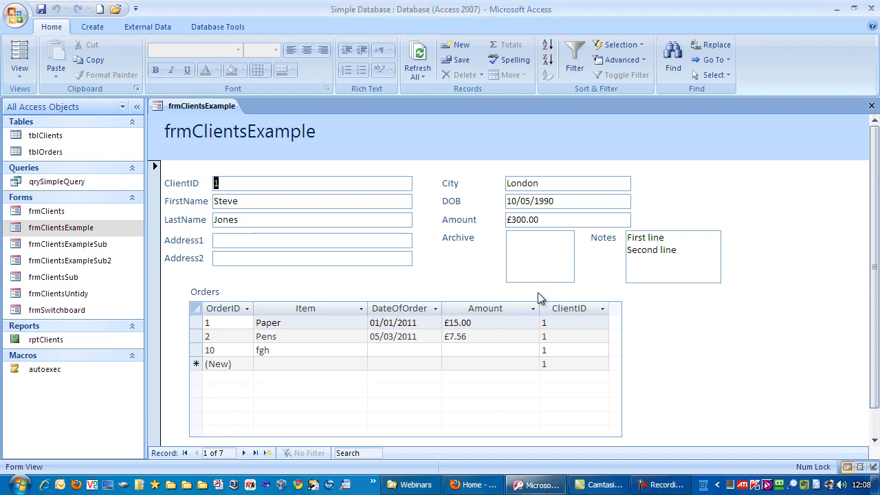
click(242, 452)
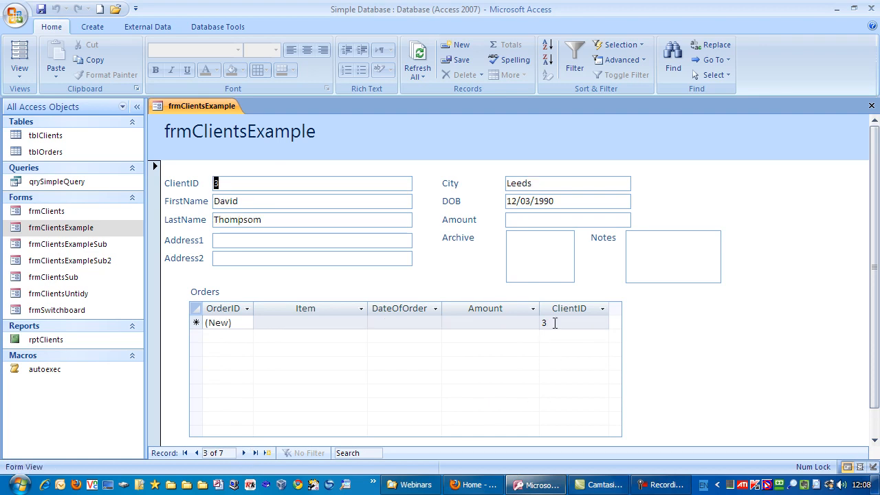
click(184, 452)
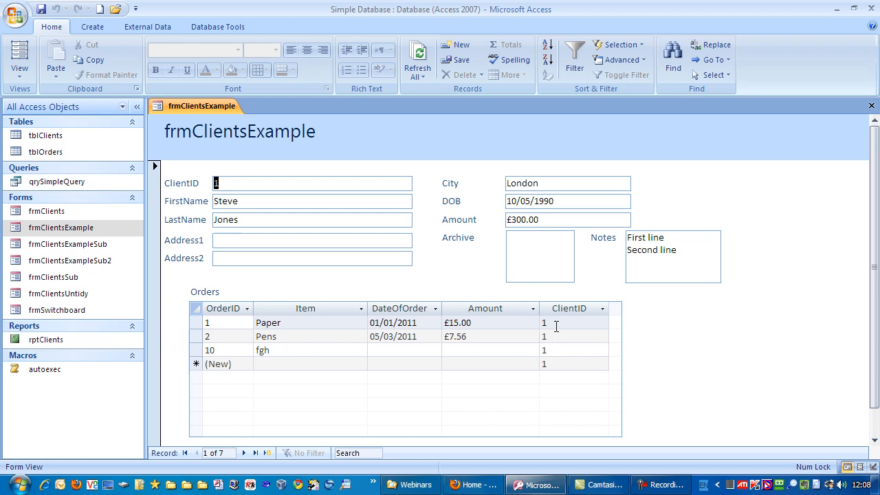
mouse_move(578, 319)
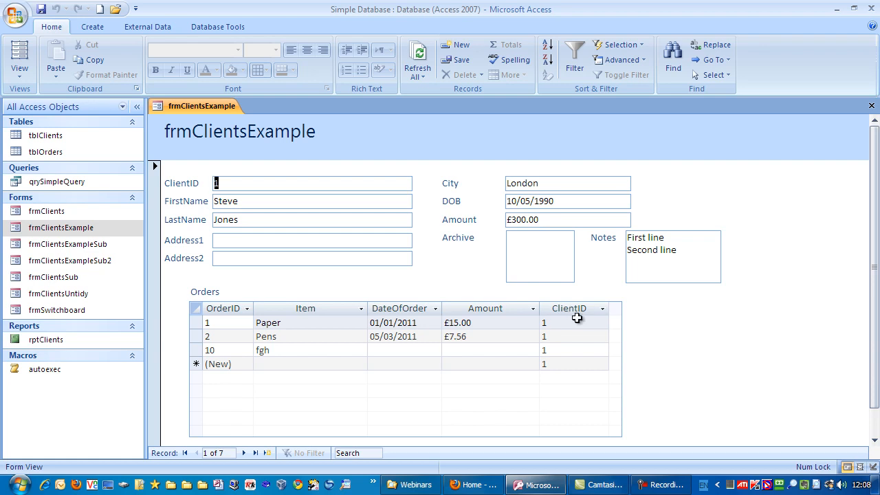
Step: Hide the ClientID column via its header shortcut menu, leaving four order columns
right_click(570, 309)
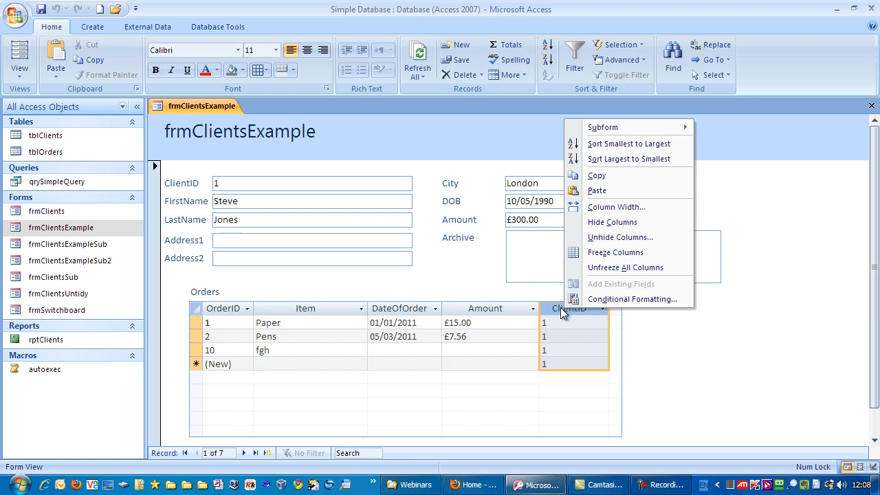
mouse_move(618, 221)
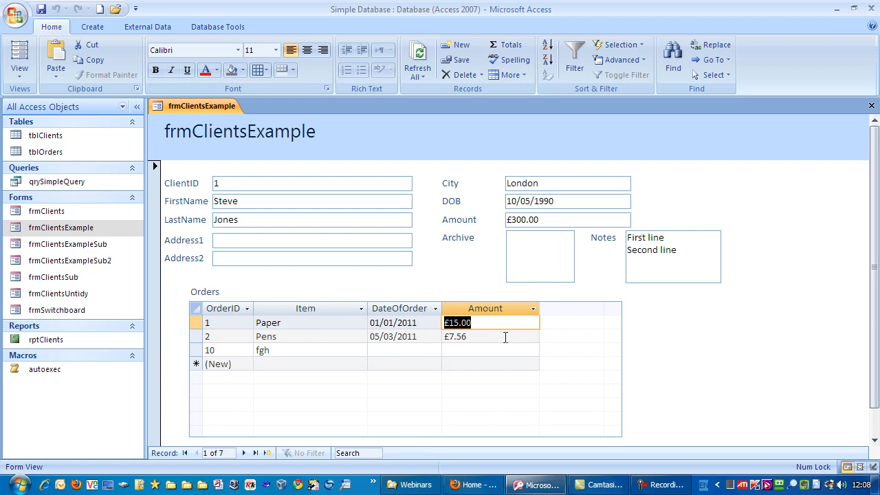
click(490, 335)
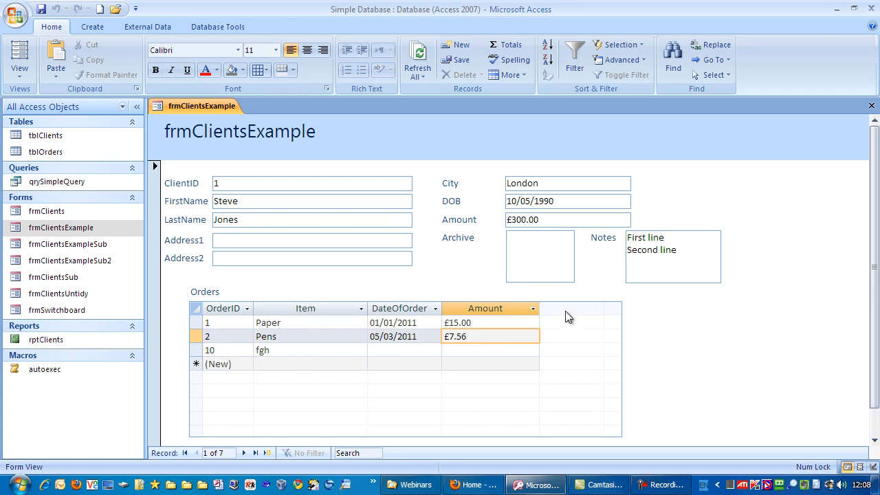
mouse_move(679, 327)
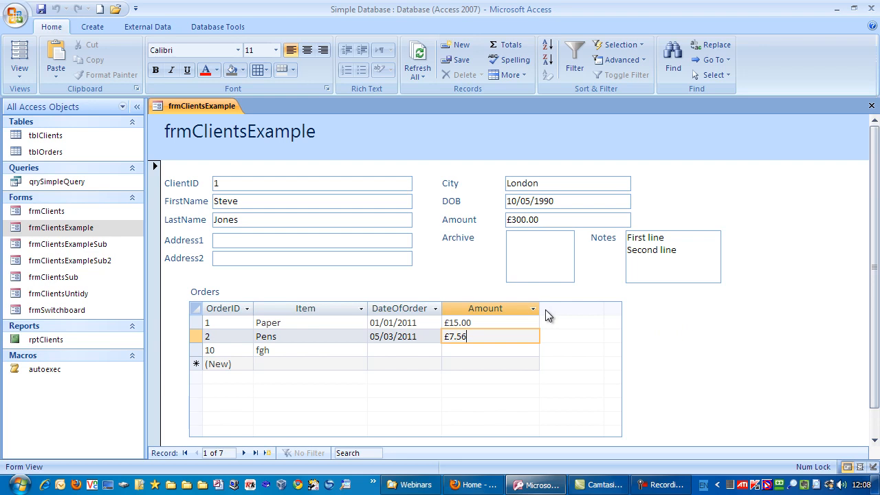
mouse_move(561, 335)
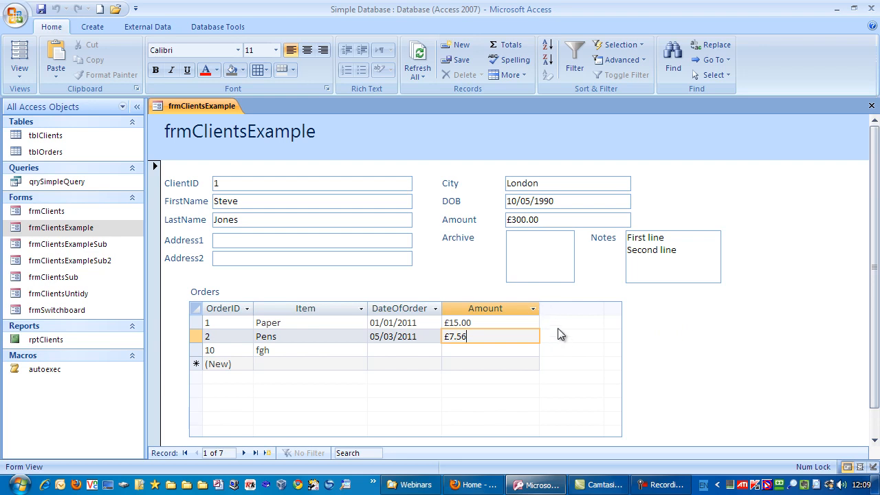
mouse_move(544, 308)
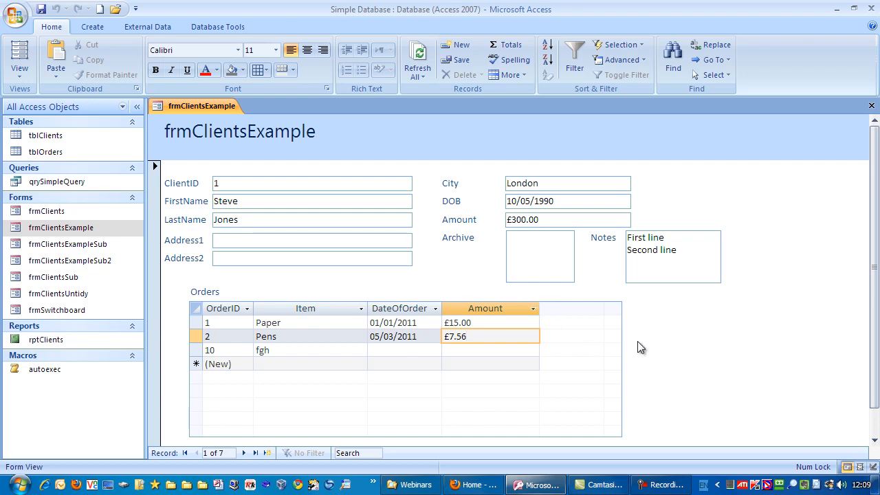
mouse_move(542, 306)
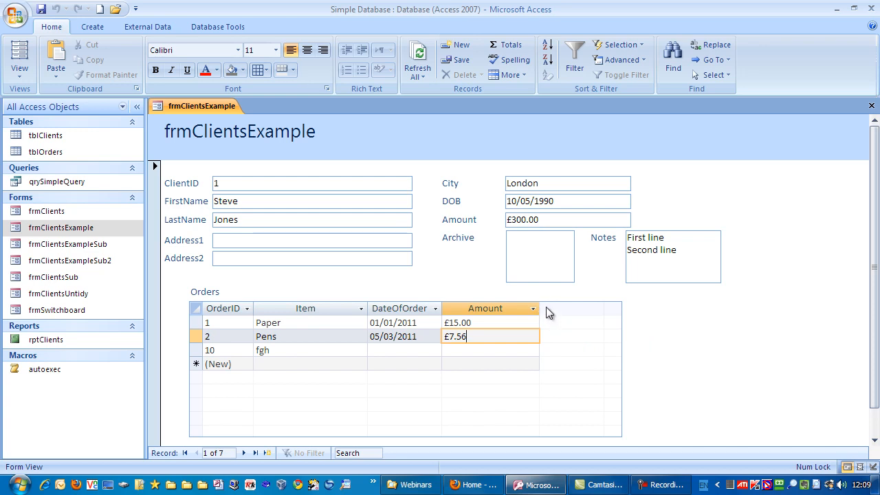
mouse_move(543, 309)
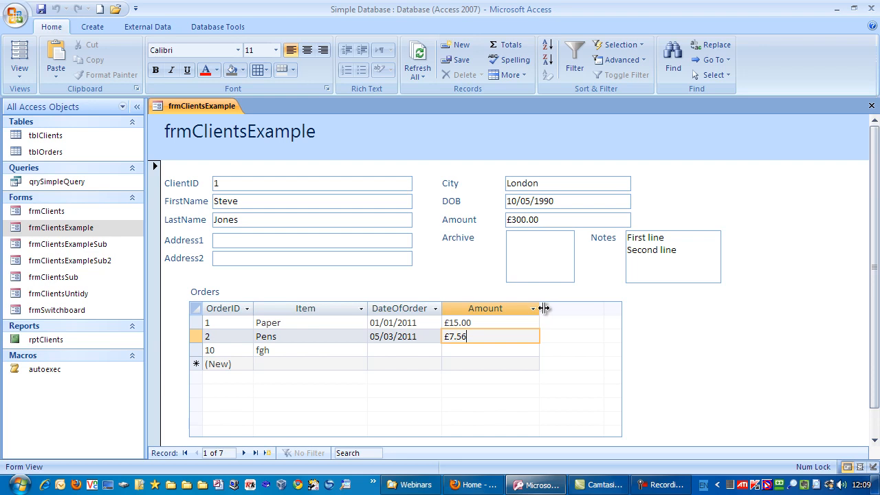
mouse_move(547, 314)
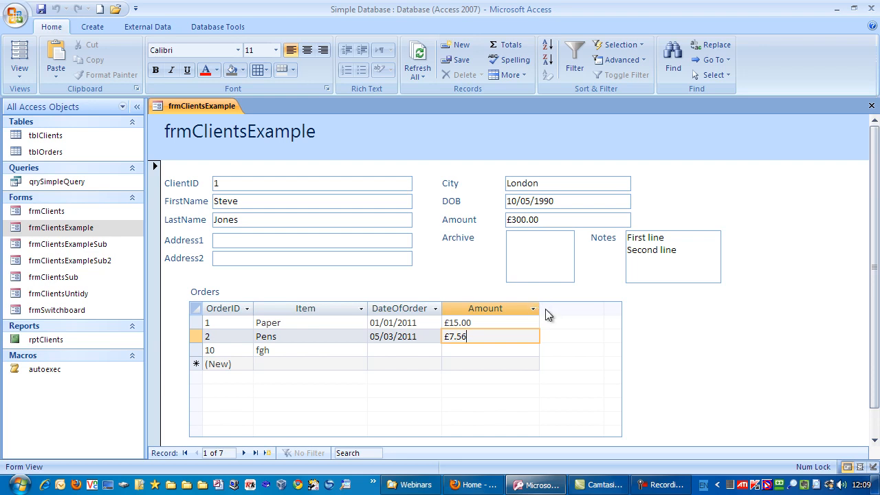
mouse_move(545, 308)
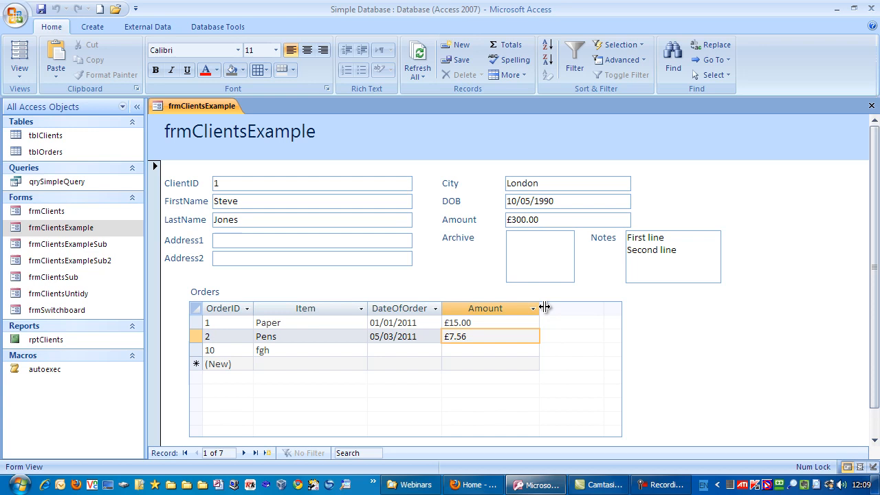
Step: Drag the ClientID column back out beside Amount, then hide it again
drag(544, 308, 590, 309)
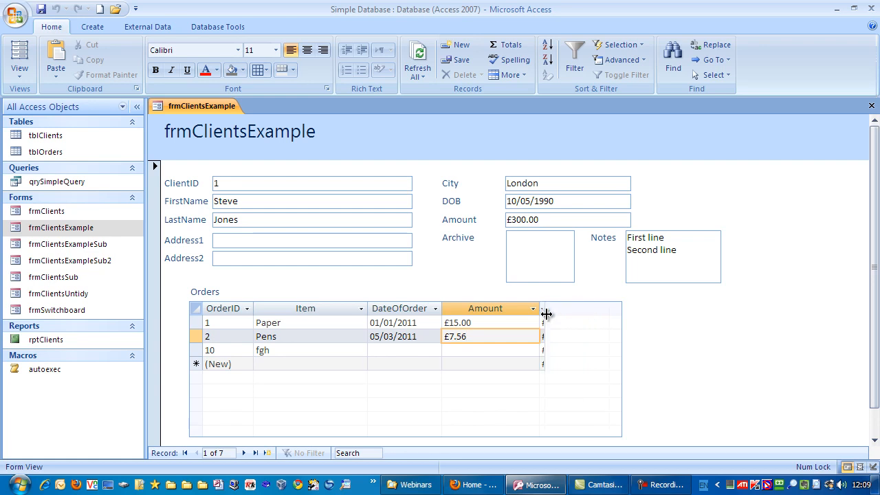
drag(544, 308, 583, 308)
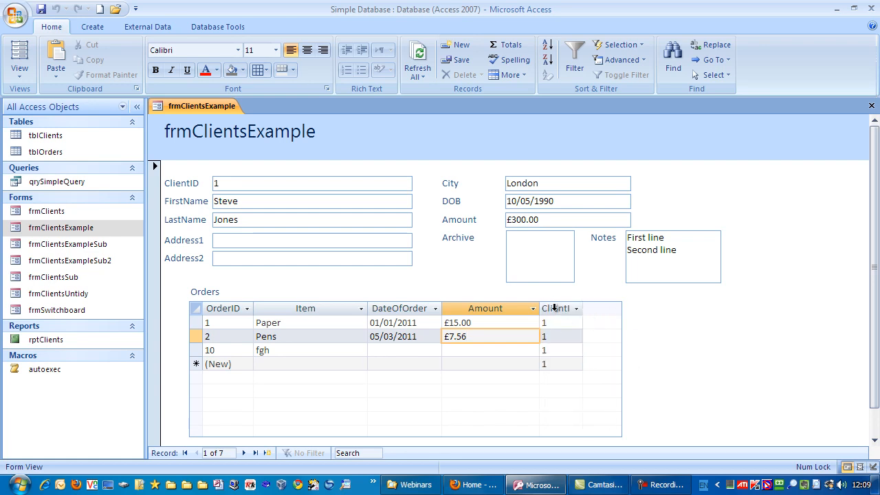
right_click(560, 308)
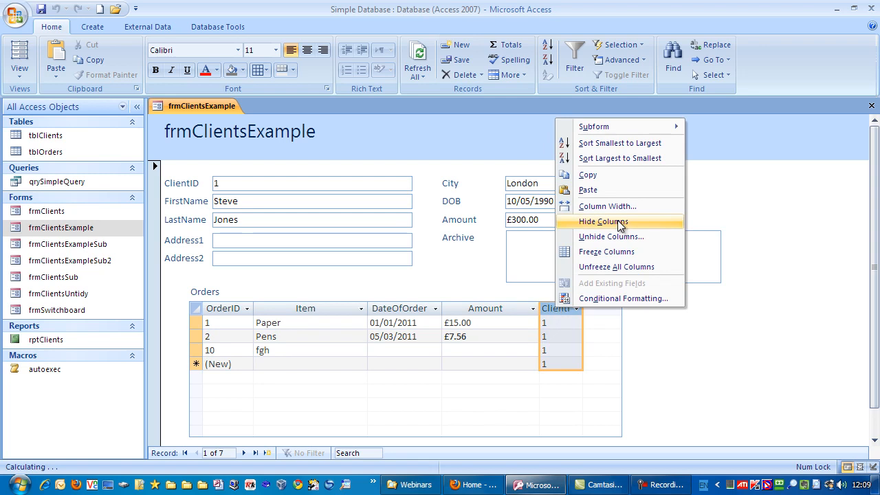
click(602, 220)
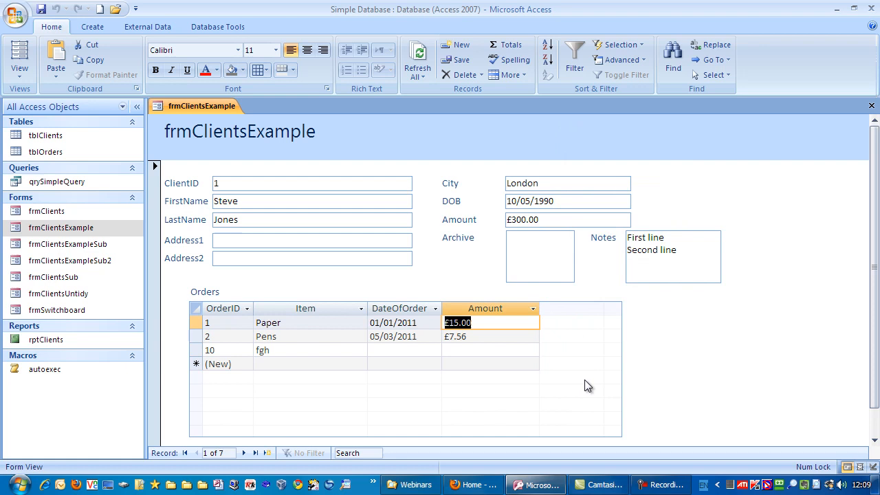
mouse_move(562, 316)
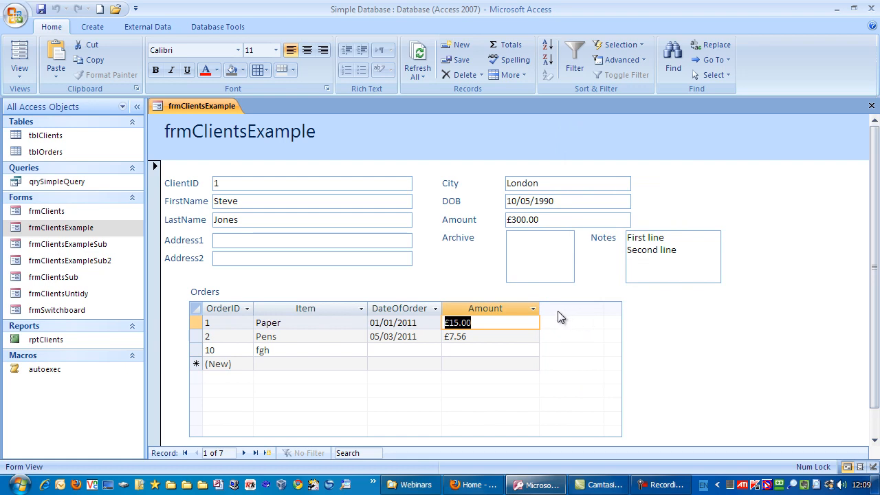
mouse_move(544, 308)
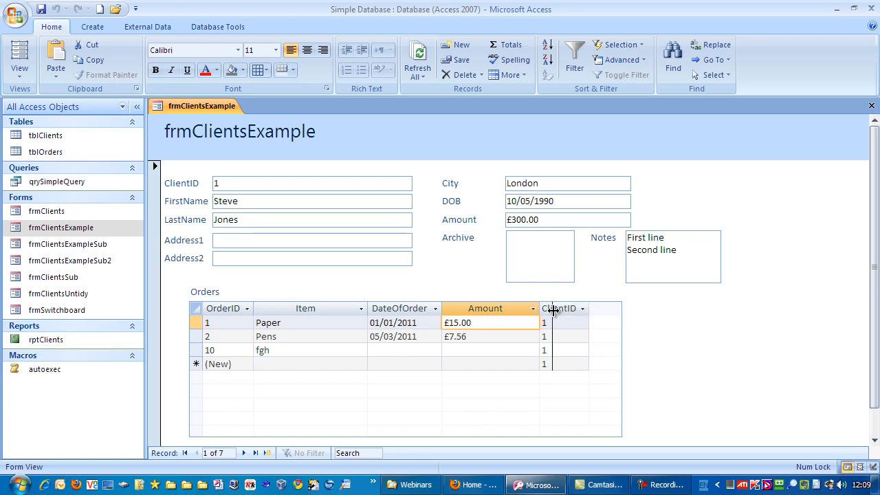
Step: Bring up the column options on the ClientID header to hide it again
right_click(561, 308)
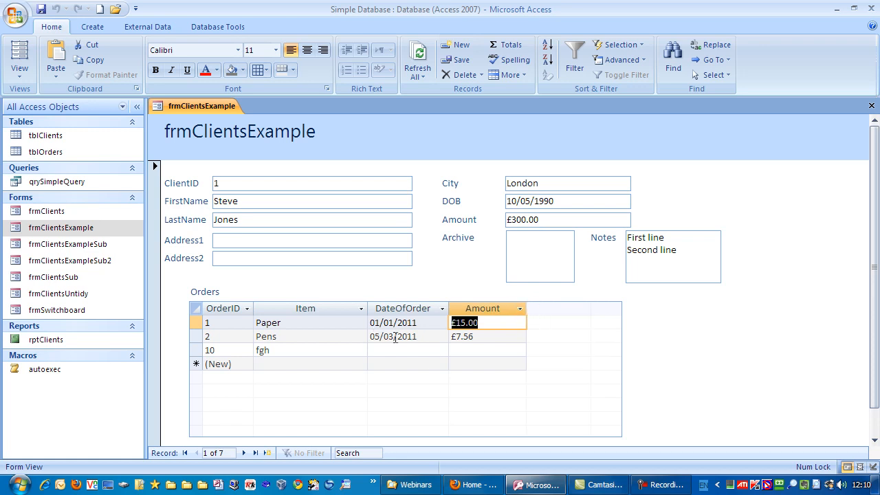
mouse_move(368, 308)
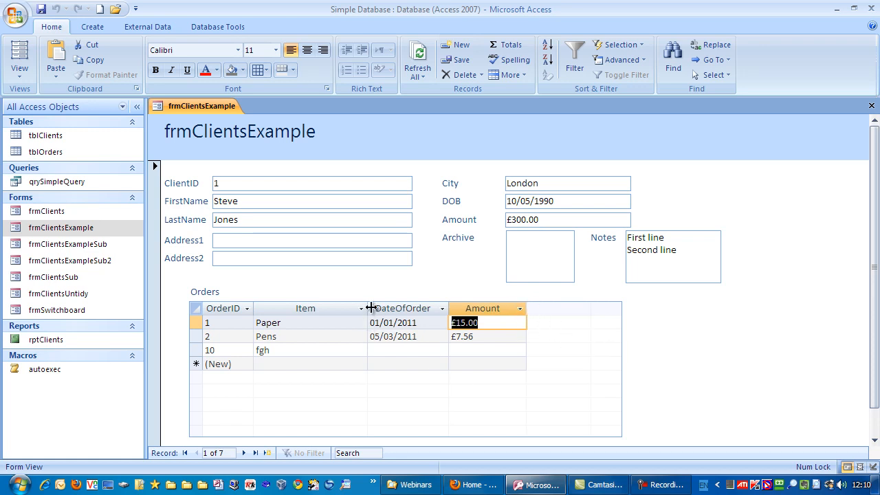